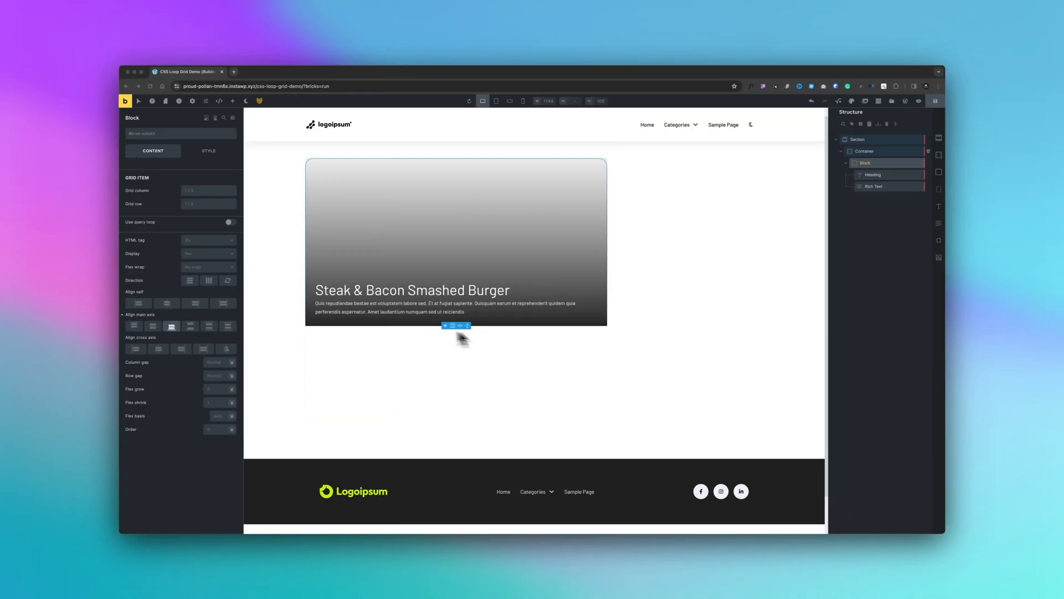
Add a Section with a Container to the empty page and nest a Block inside it.
left_click(229, 222)
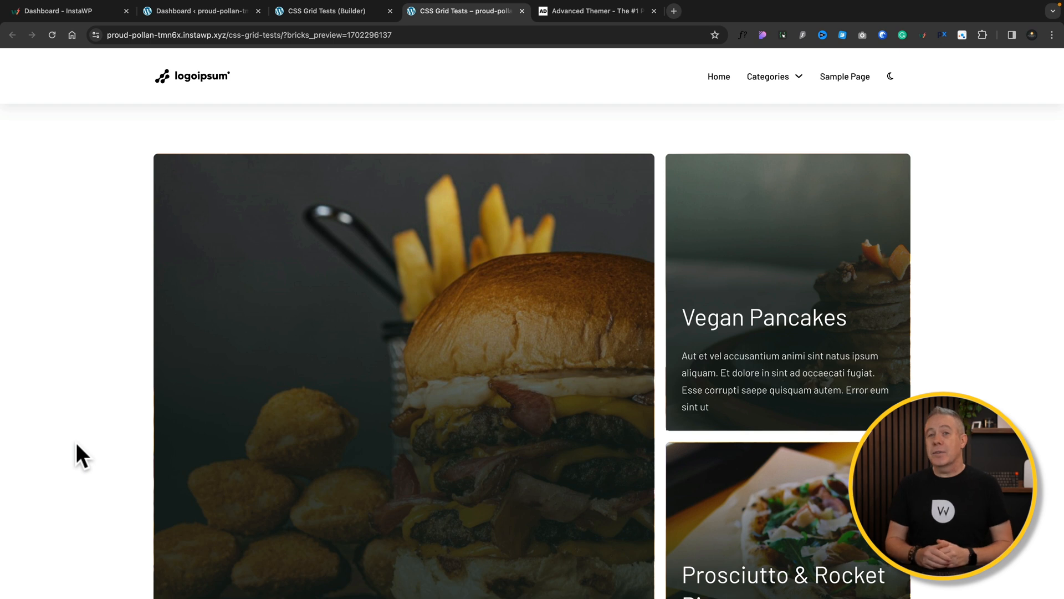
mouse_move(60, 451)
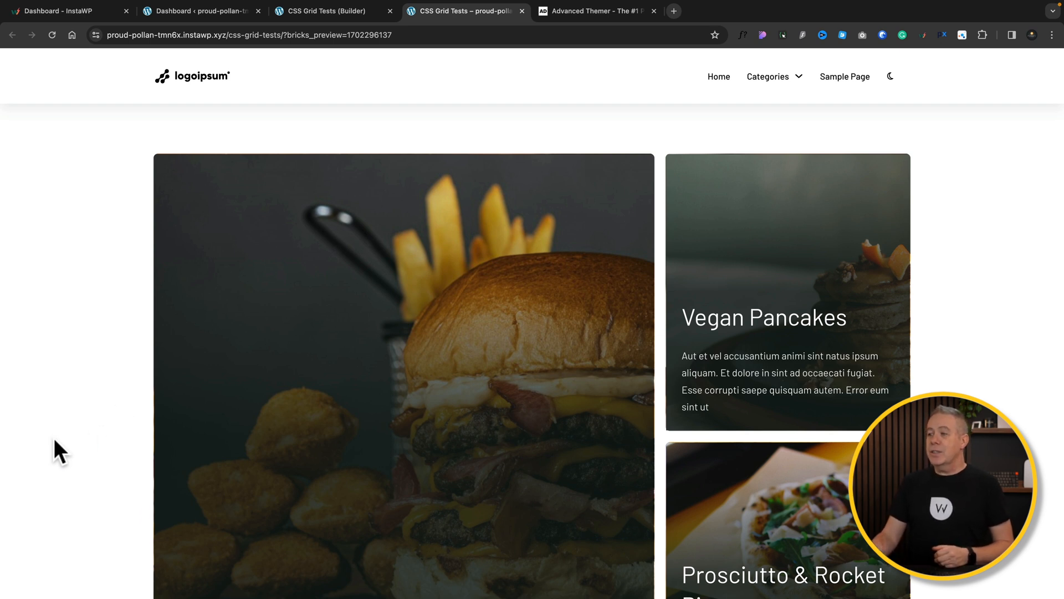
scroll("down", 3)
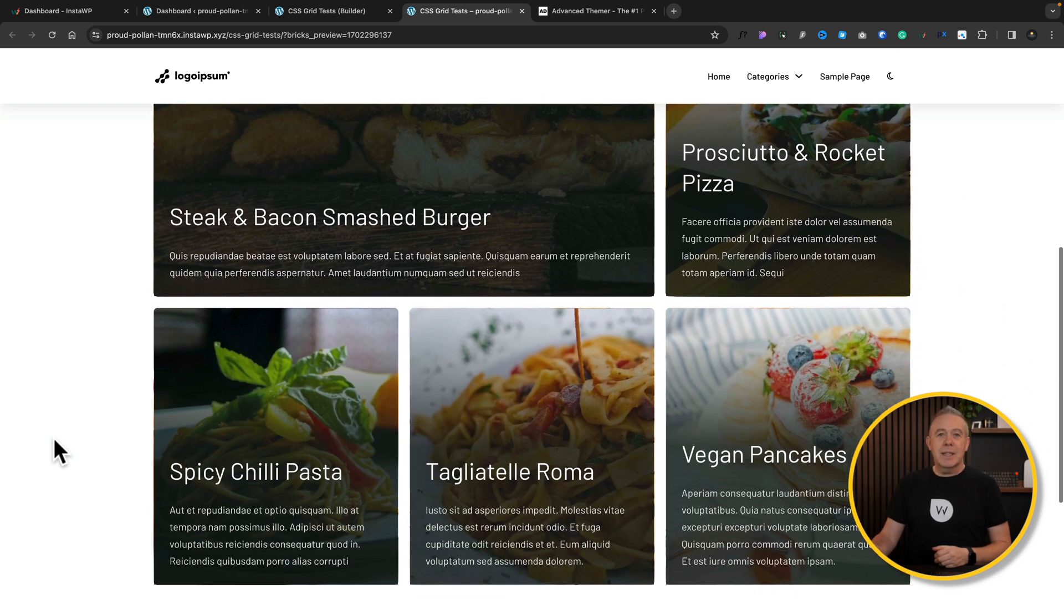
scroll("down", 3)
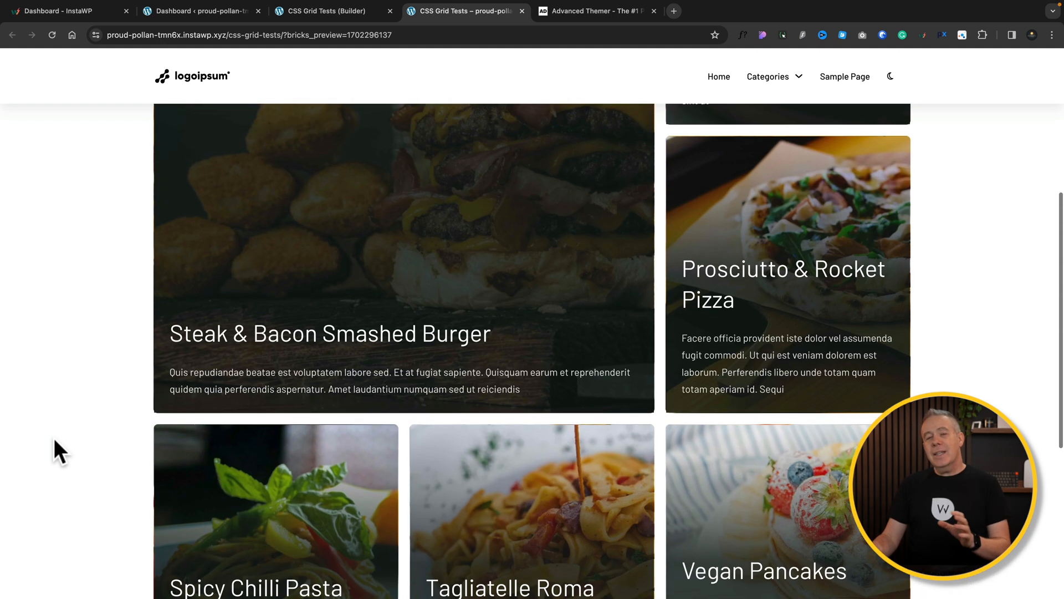
scroll("down", 3)
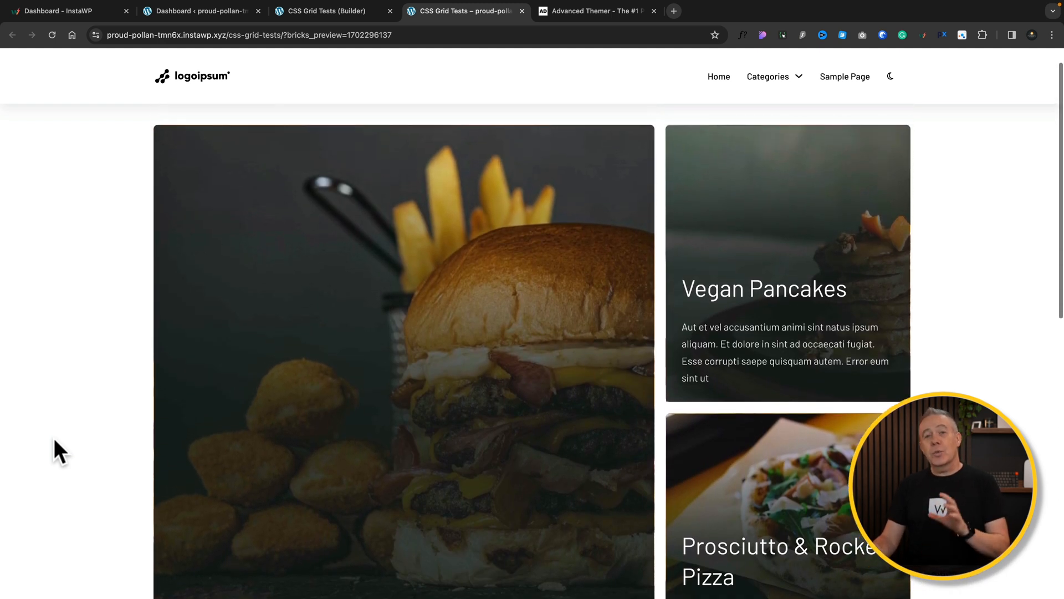
scroll("down", 3)
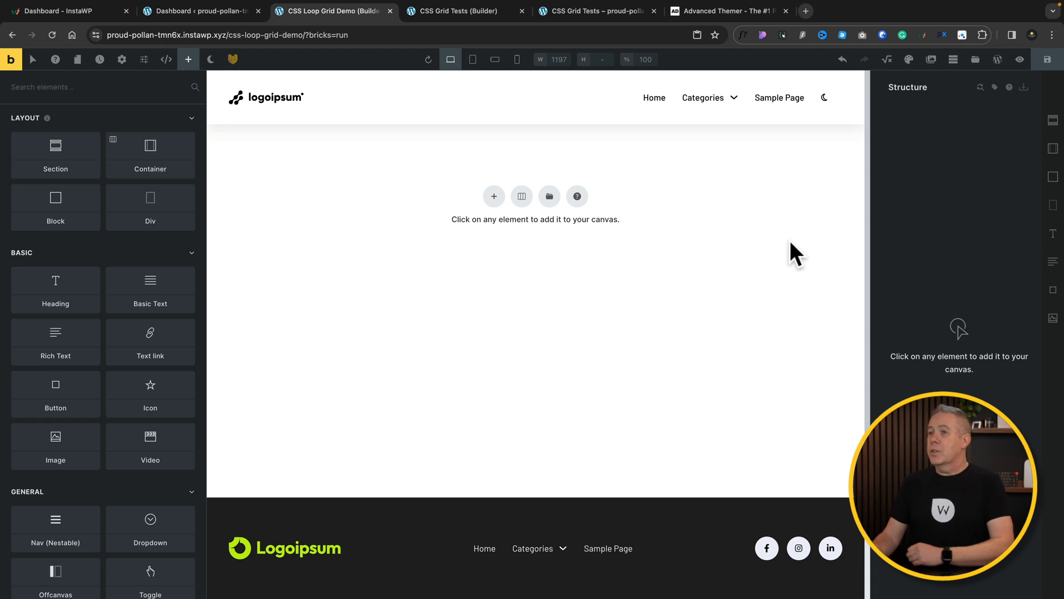
left_click(55, 155)
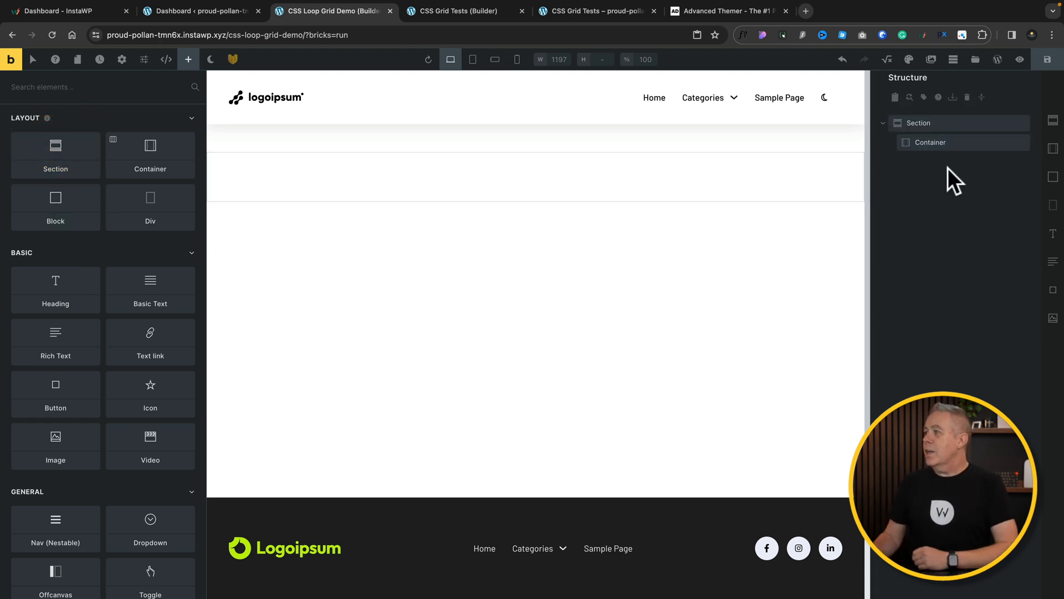
mouse_move(1053, 178)
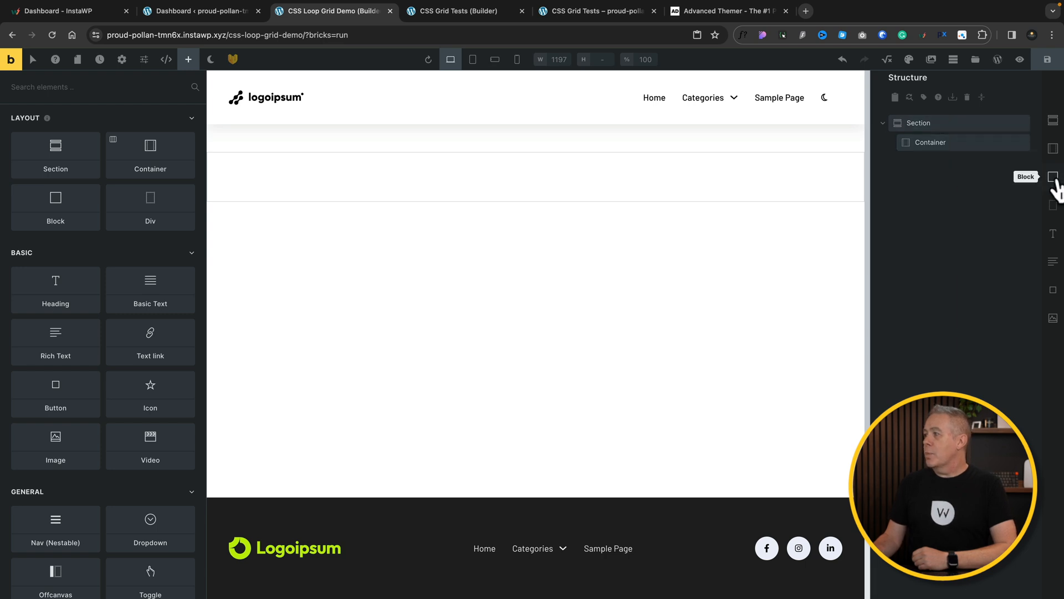
left_click(1052, 176)
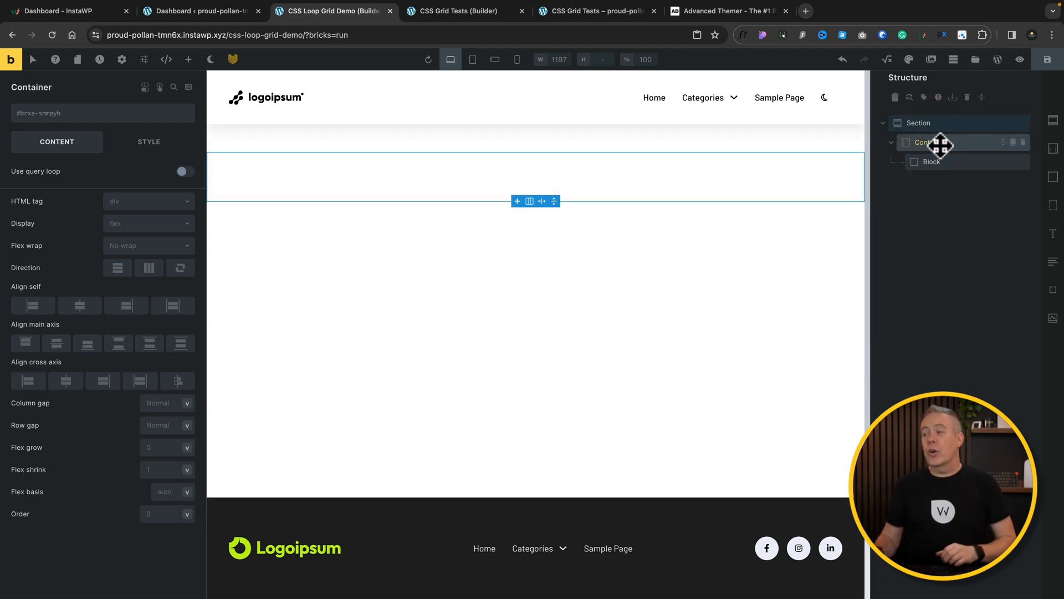
left_click(932, 161)
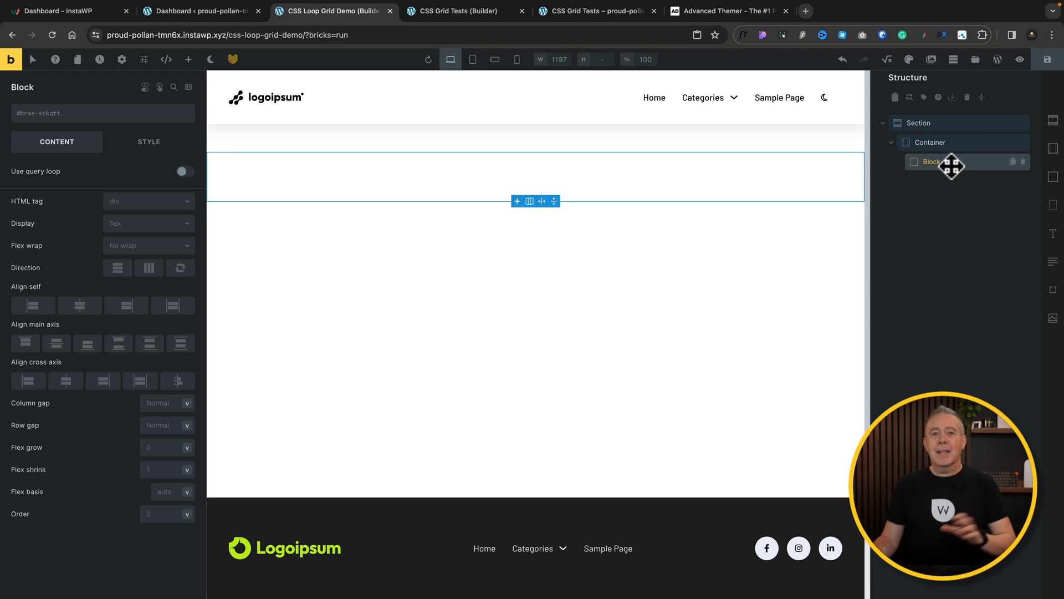
mouse_move(167, 59)
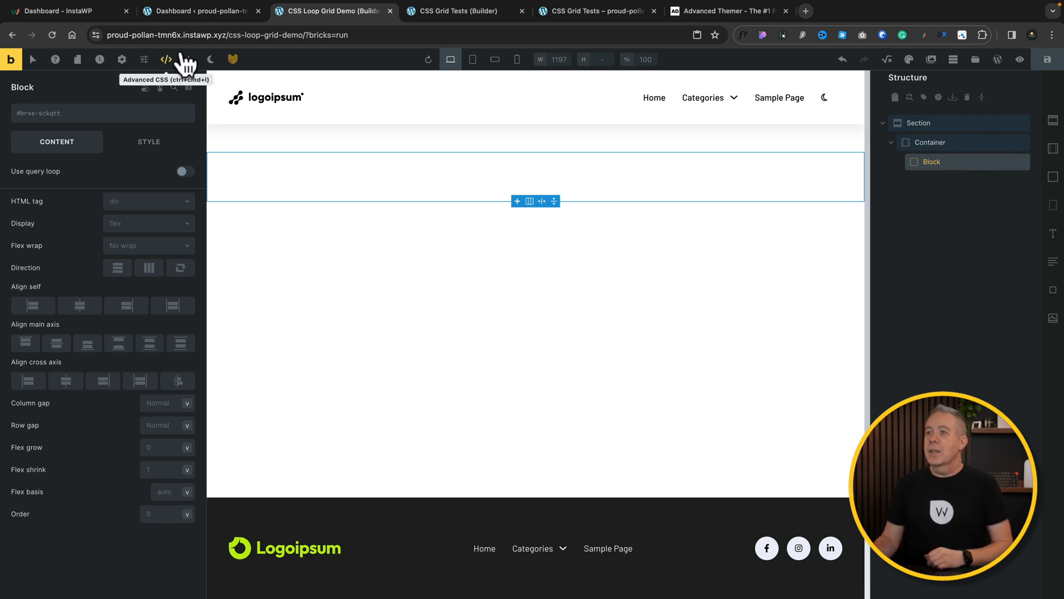
Add a Heading and a Rich Text showing {post_excerpt} with a 25-word limit to the Block.
left_click(188, 59)
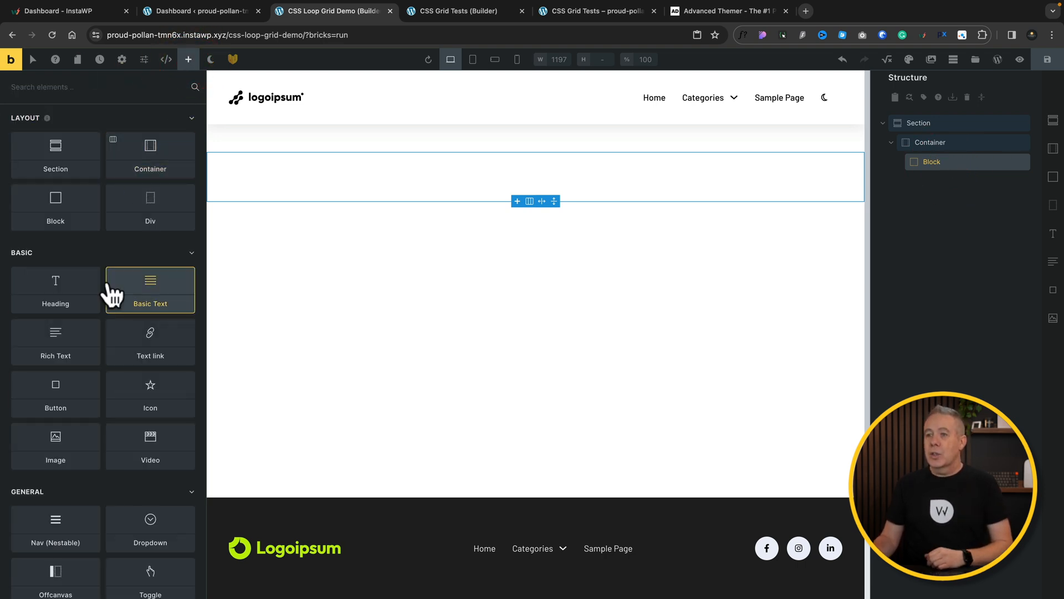
left_click(55, 342)
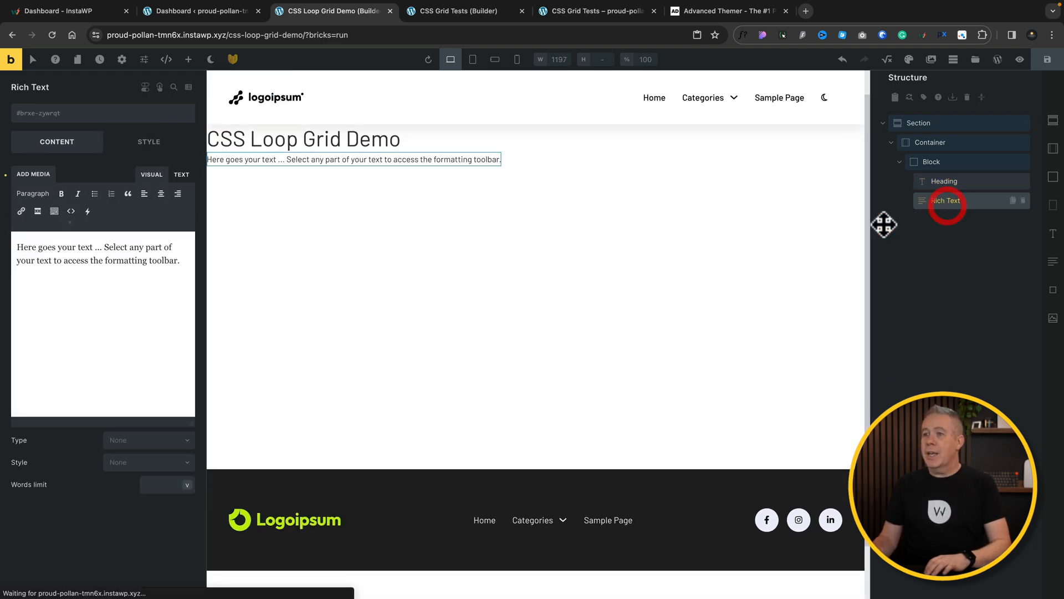
type("{post_excerpt}")
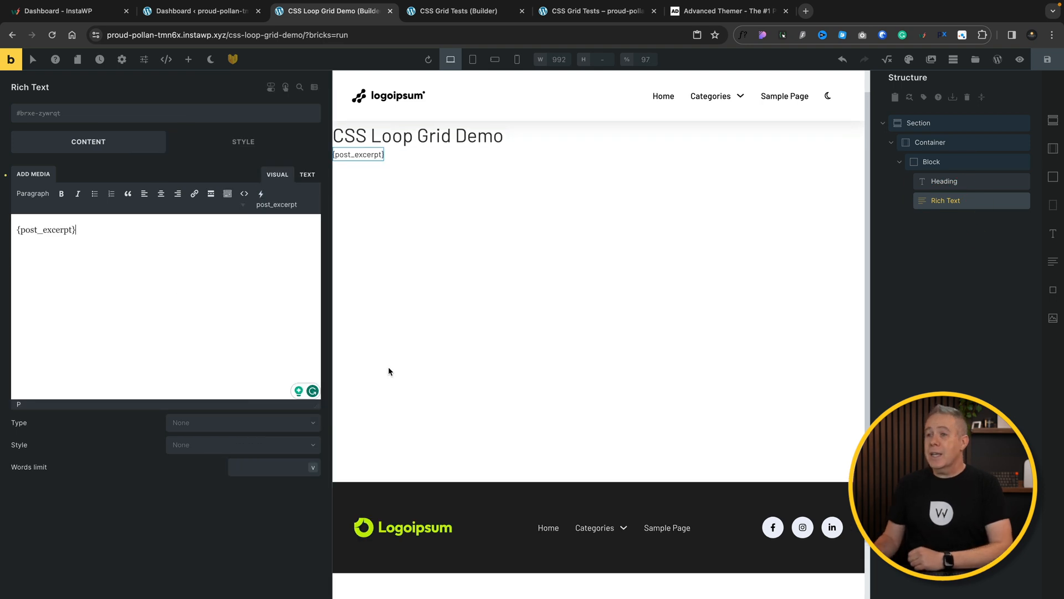
left_click(272, 466)
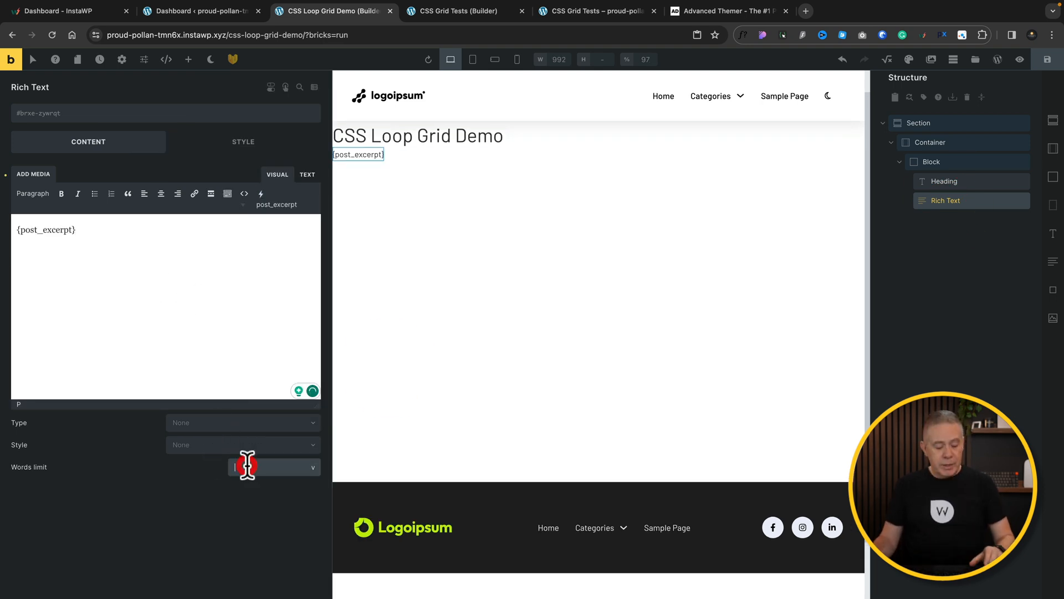
type("25")
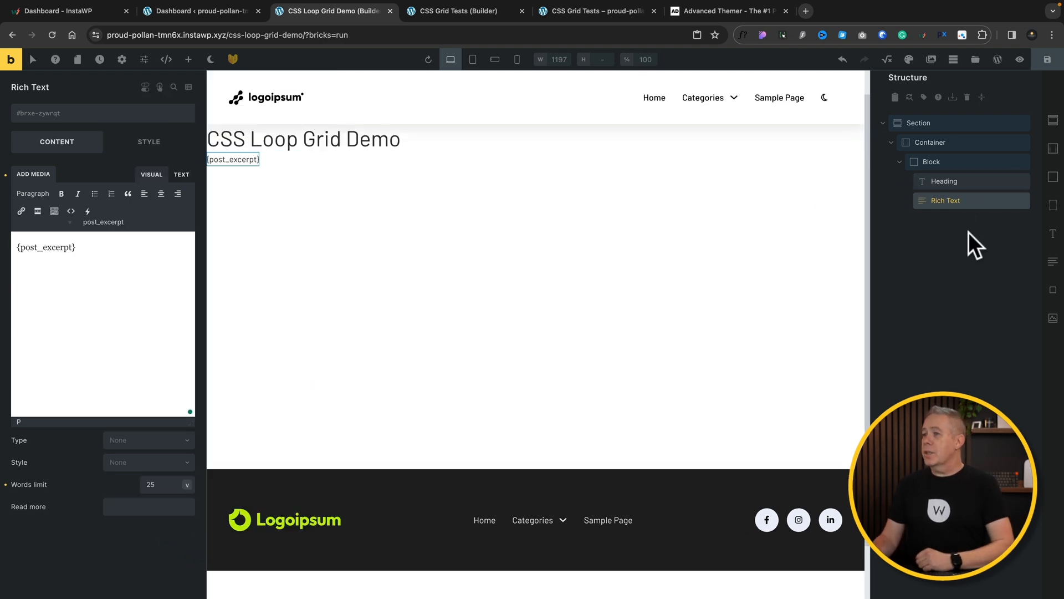
mouse_move(937, 282)
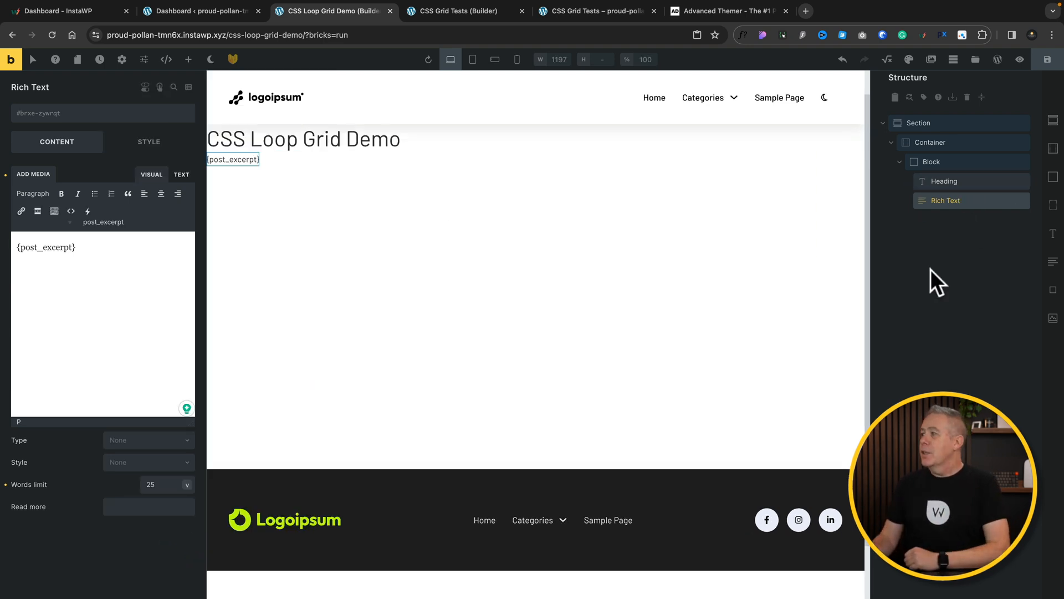
mouse_move(937, 146)
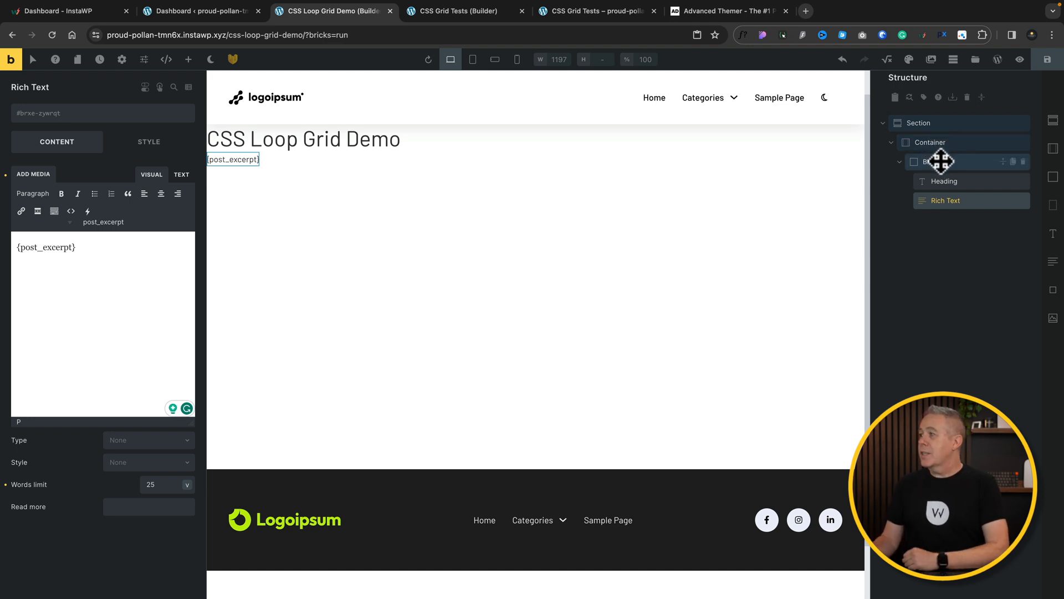
Enable a query loop on the Block returning Posts ordered by Title, six per page.
left_click(931, 161)
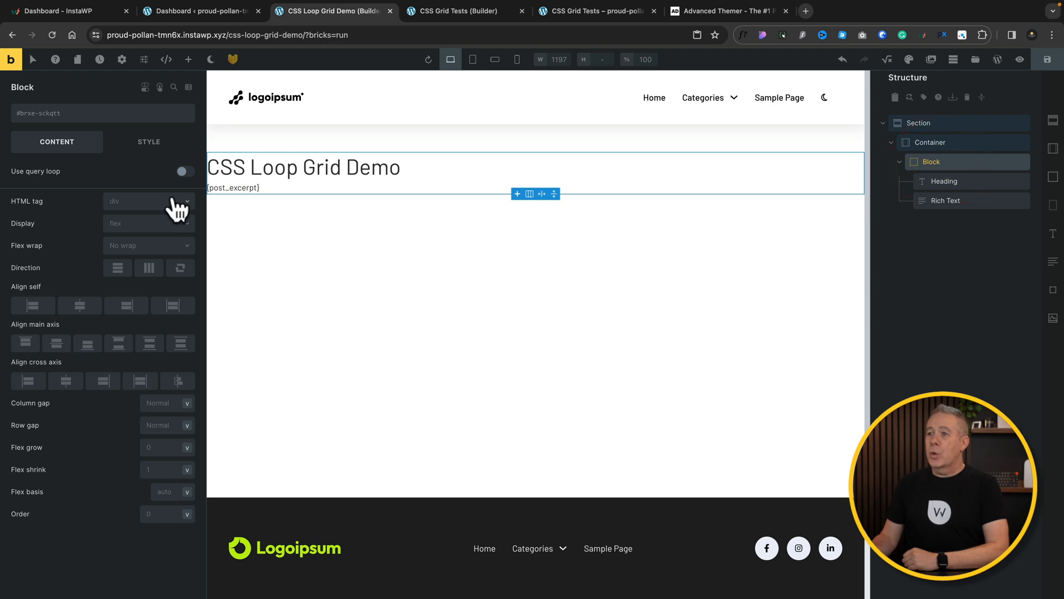
left_click(185, 171)
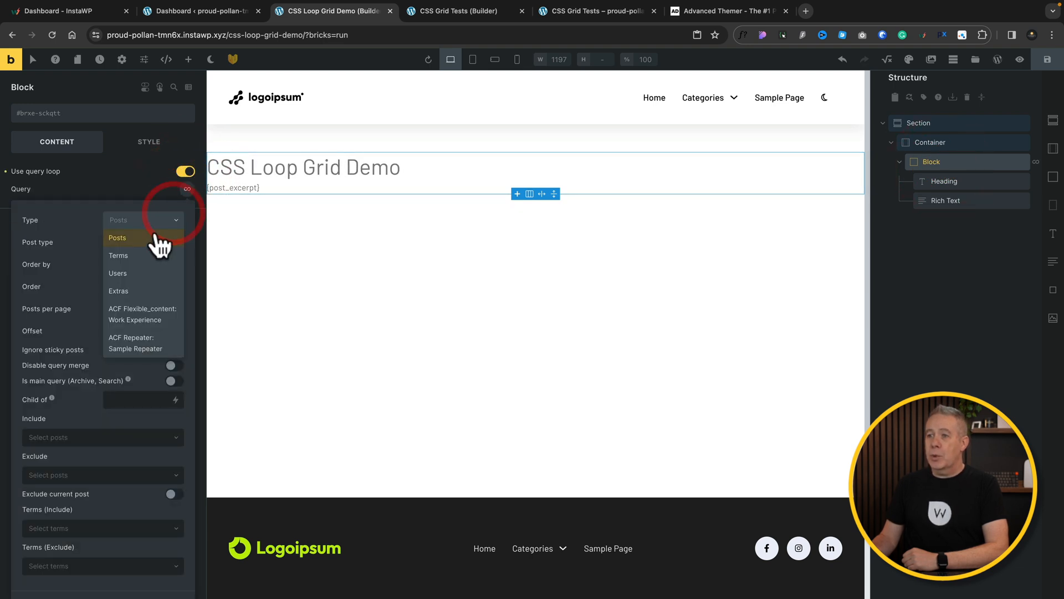
left_click(117, 238)
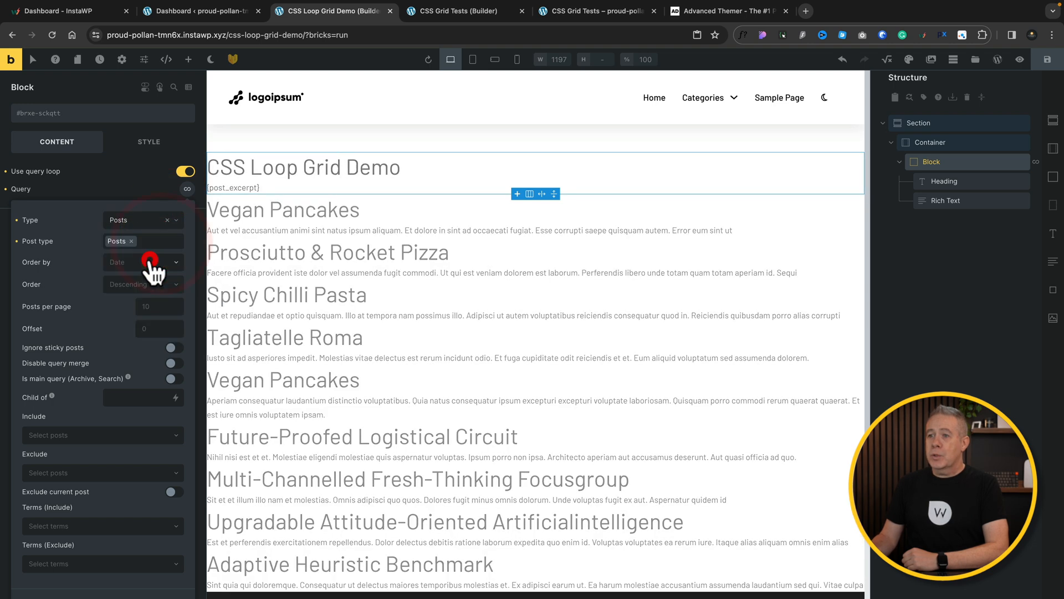
left_click(143, 262)
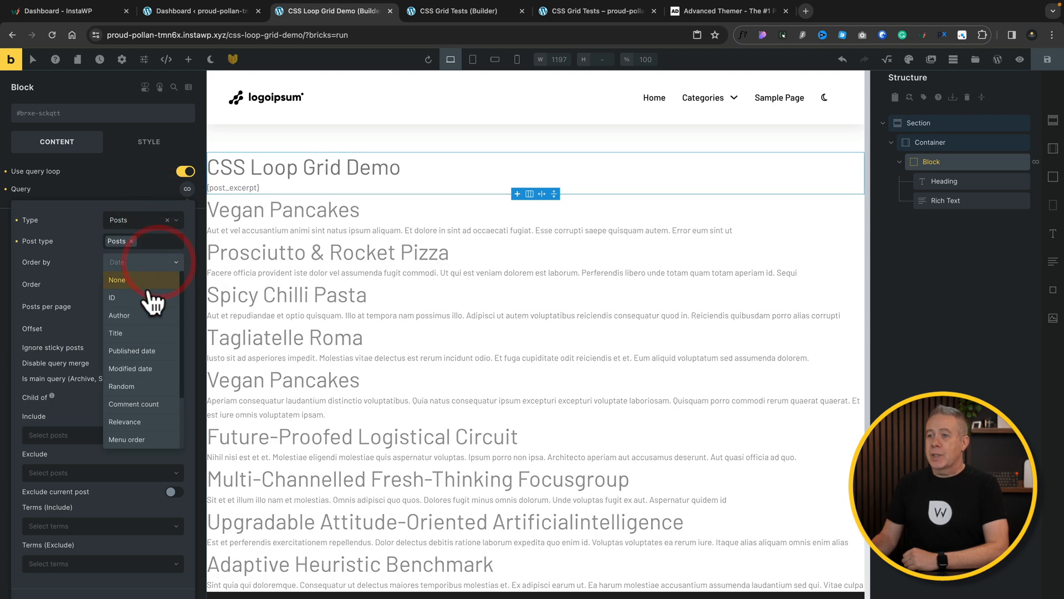
left_click(115, 333)
type("6")
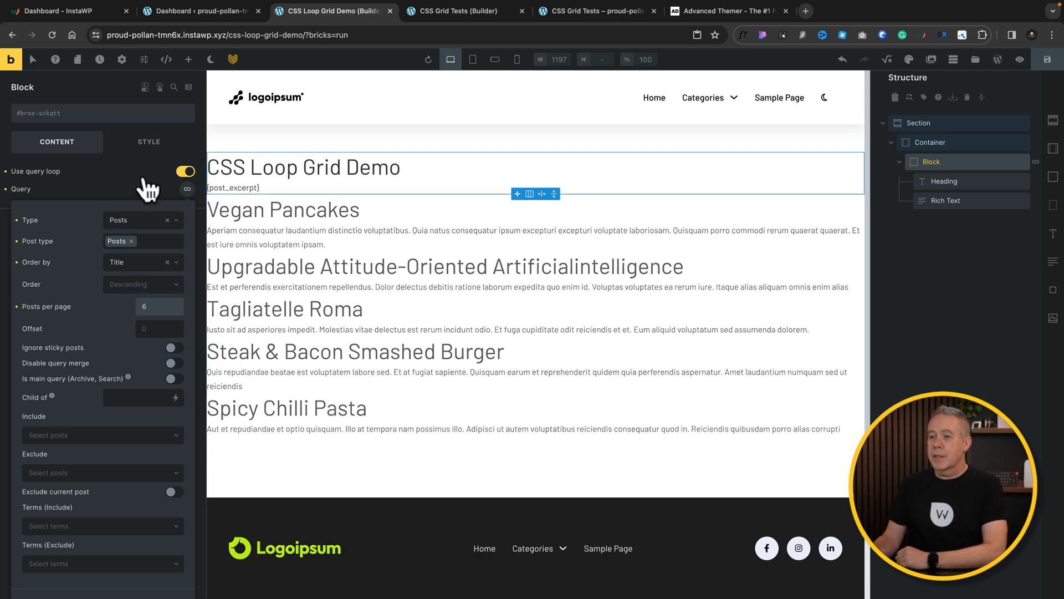
left_click(148, 141)
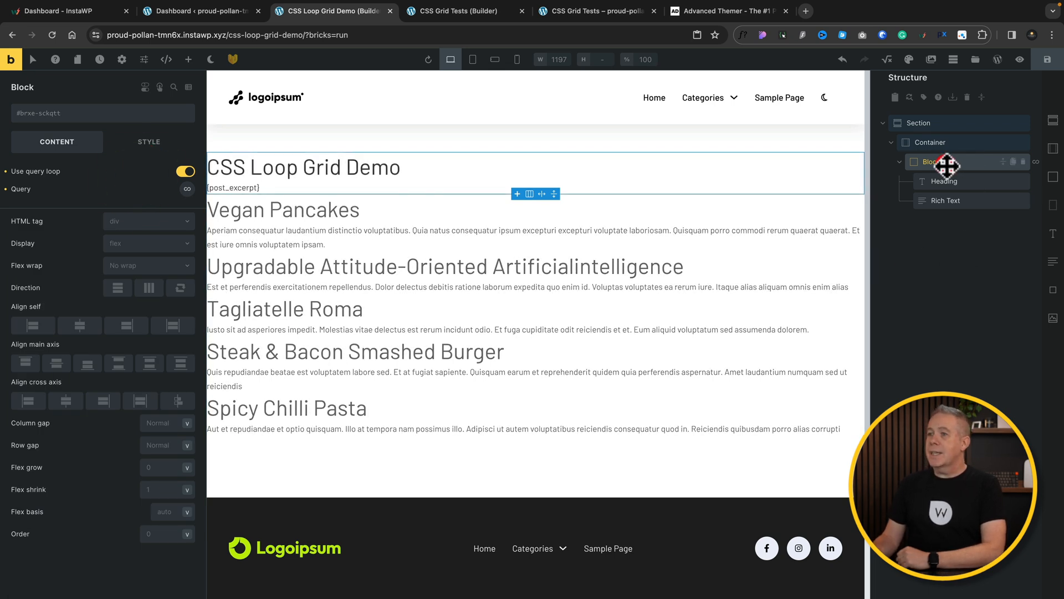
Set the Block's minimum height to 500 and its background to the featured_image dynamic data.
left_click(148, 141)
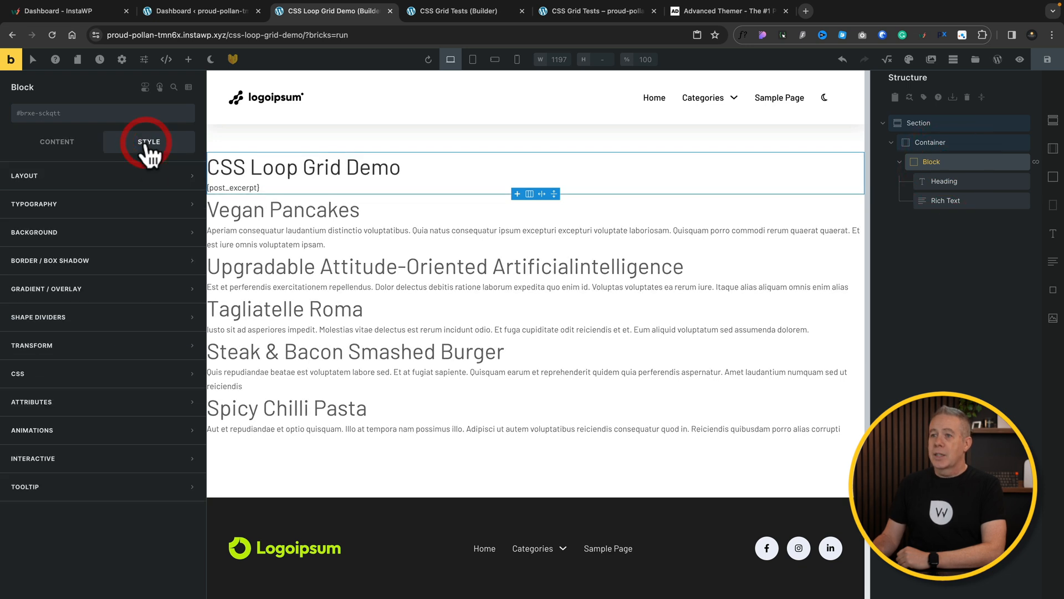
left_click(149, 142)
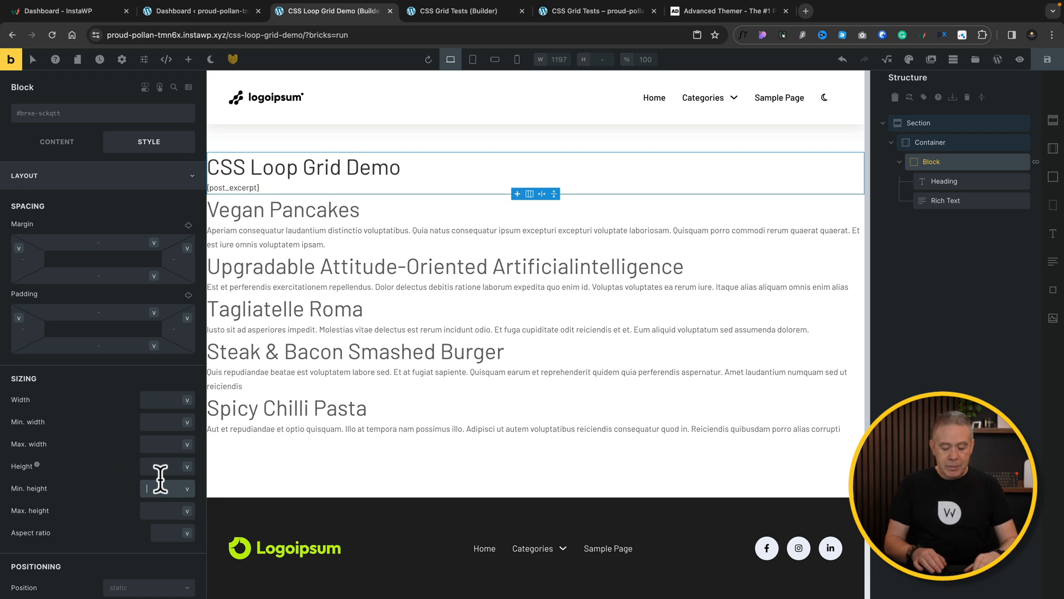
type("500")
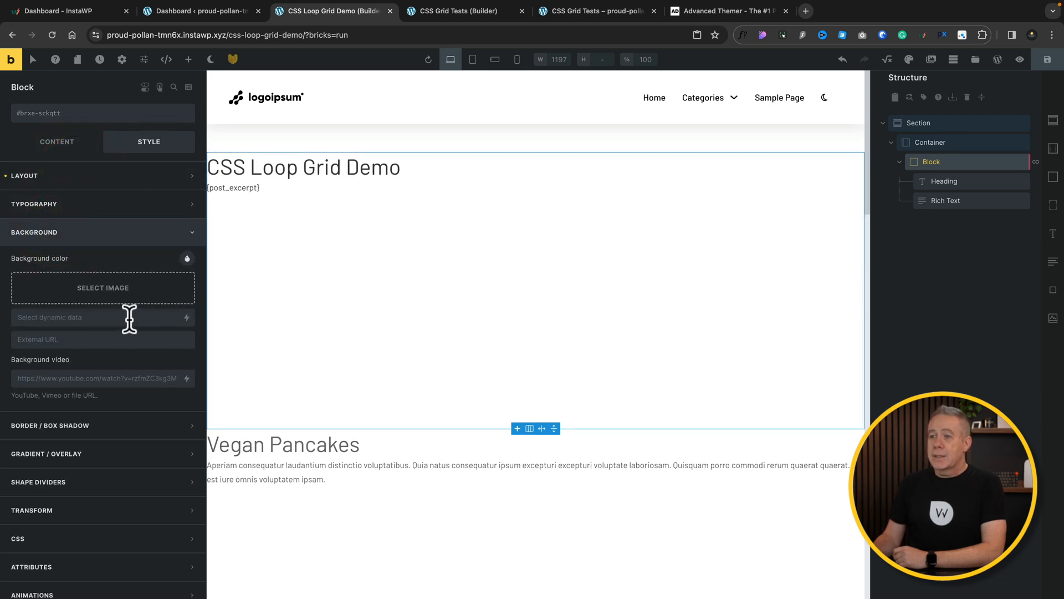
left_click(75, 317)
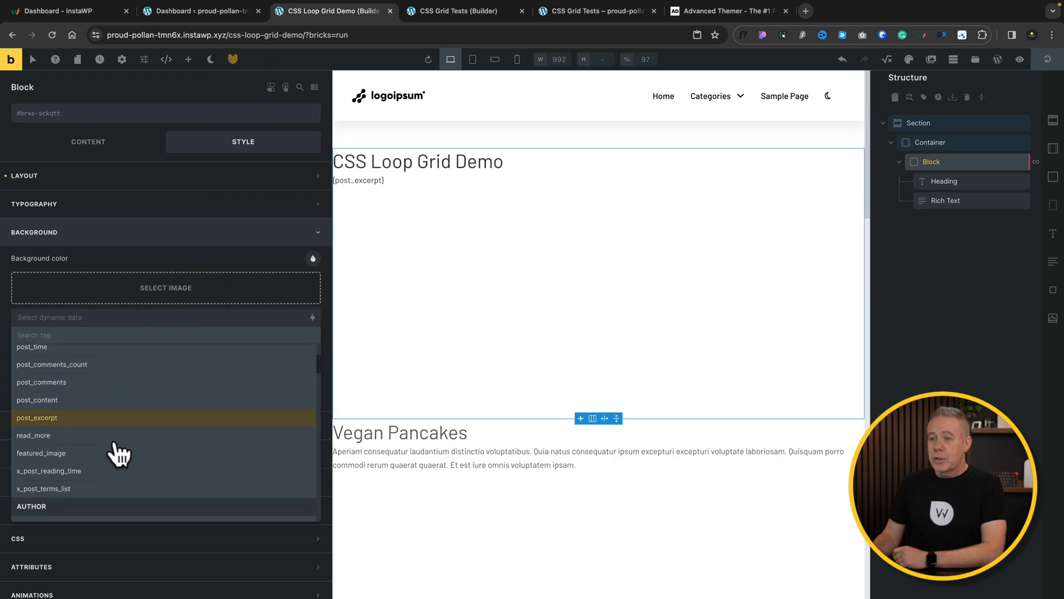
left_click(41, 453)
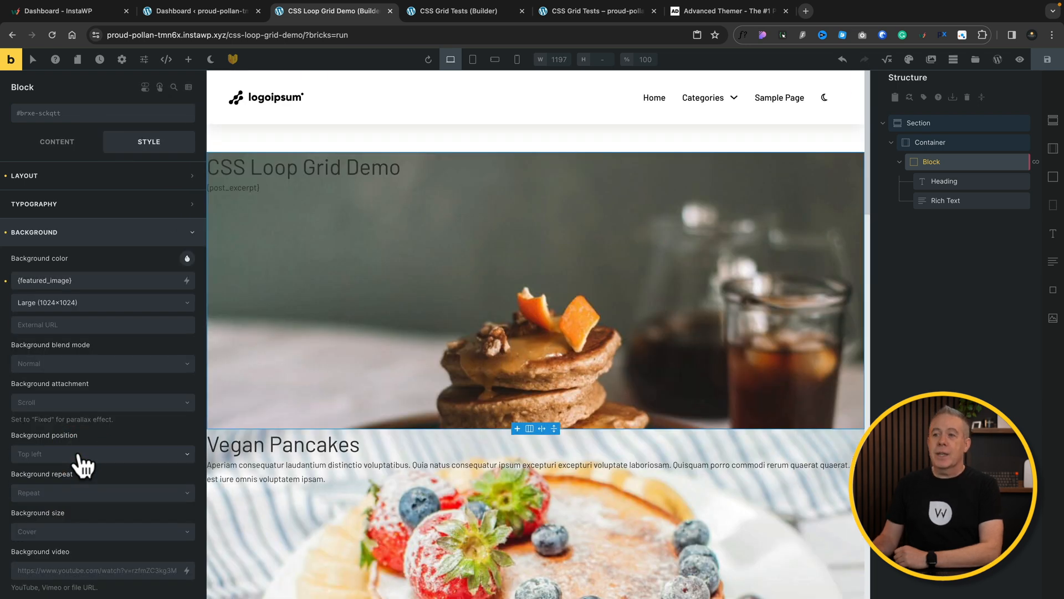
left_click(102, 232)
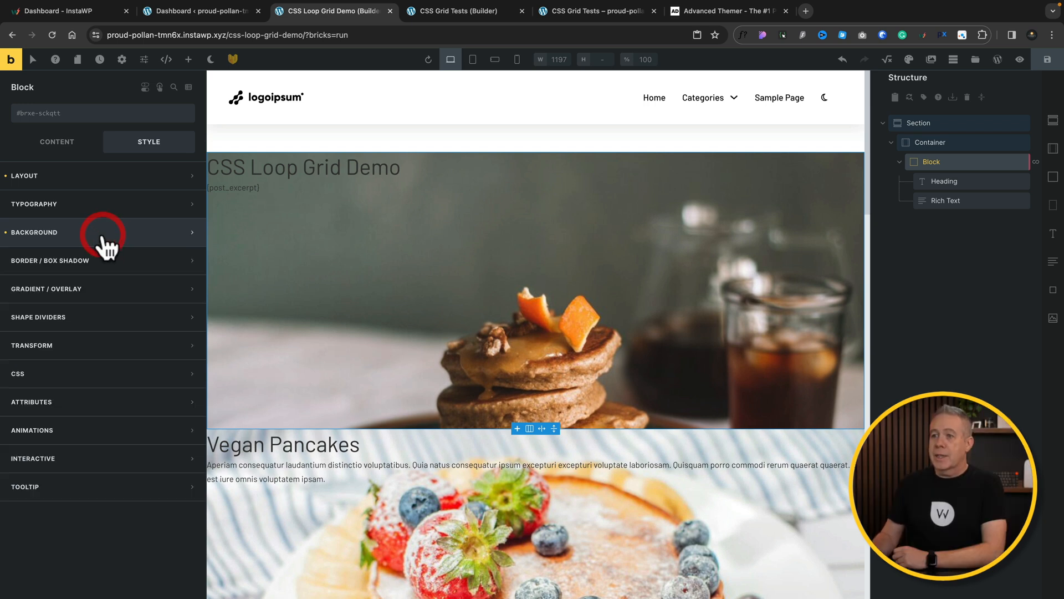
left_click(46, 289)
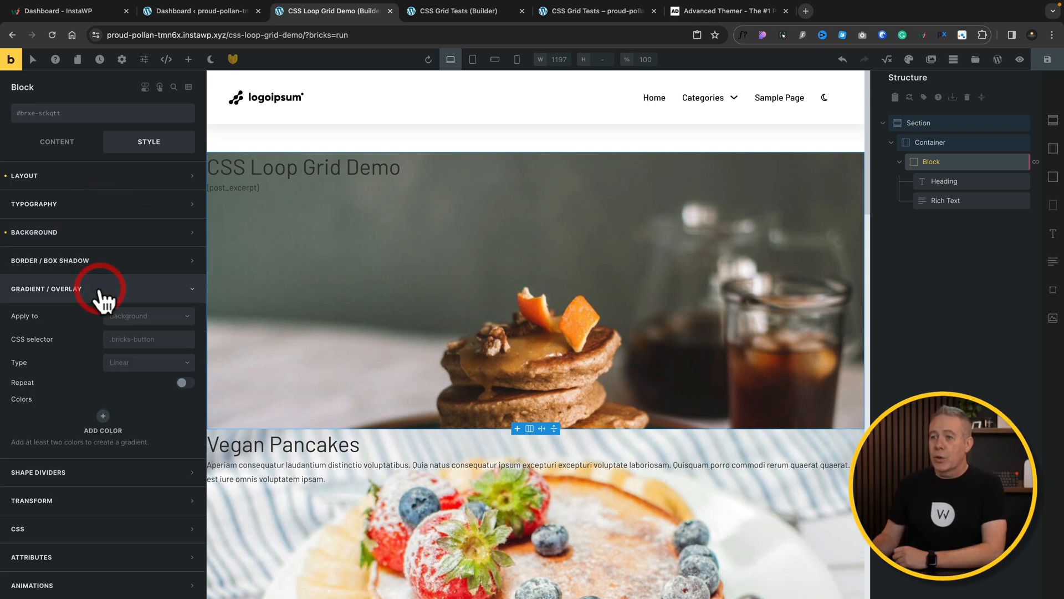
Apply a two-colour gradient as an overlay on the card, ending in black.
left_click(147, 316)
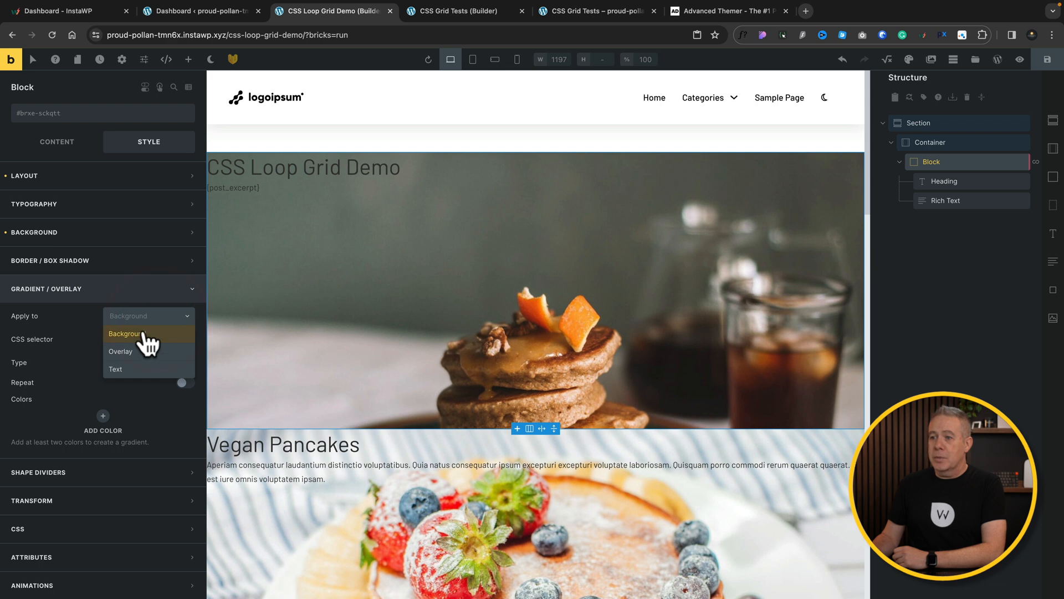
left_click(121, 351)
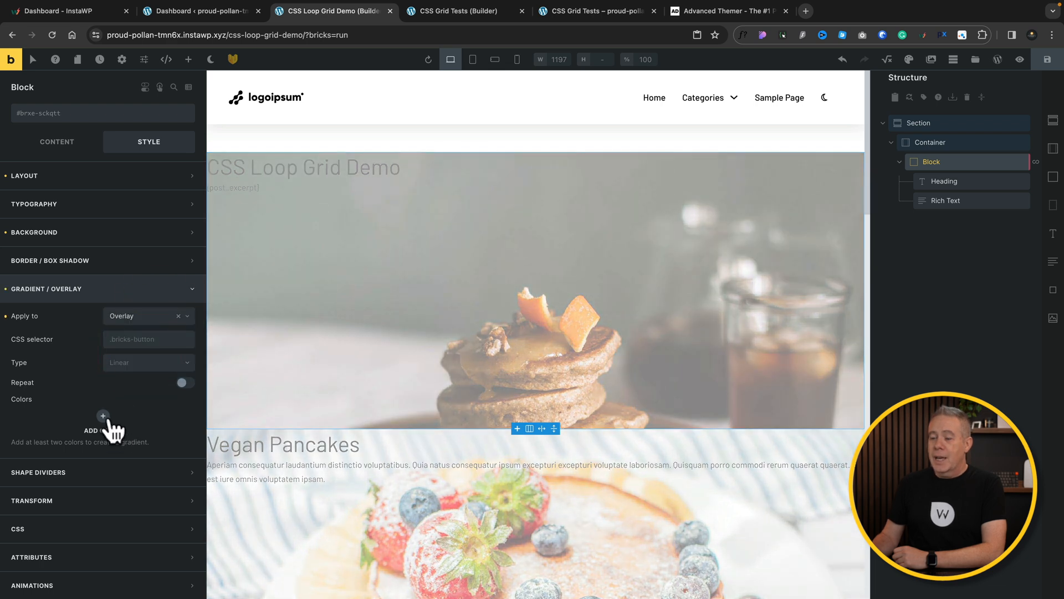
left_click(103, 424)
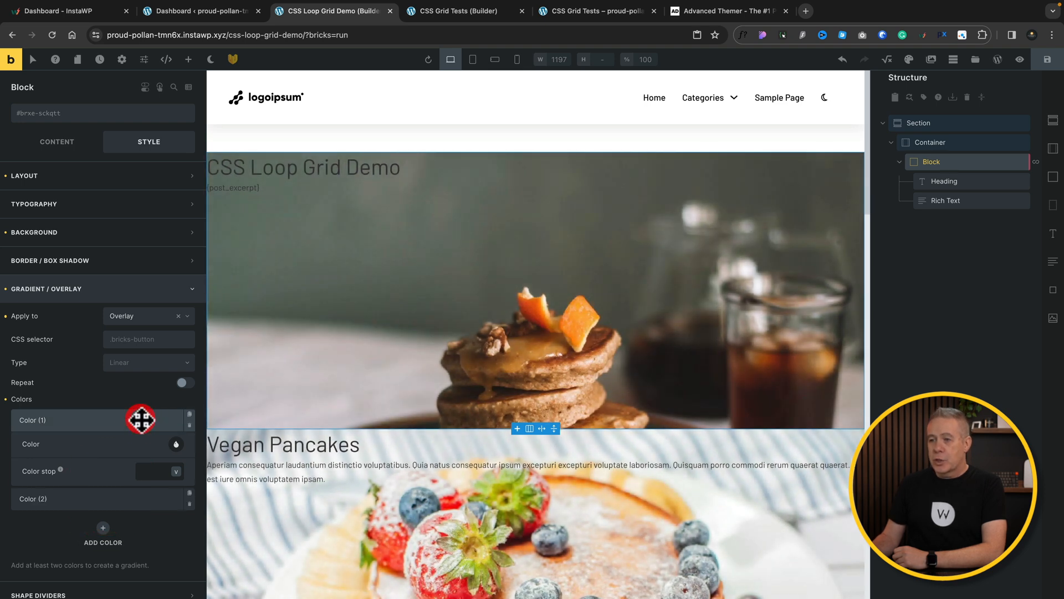
left_click(175, 411)
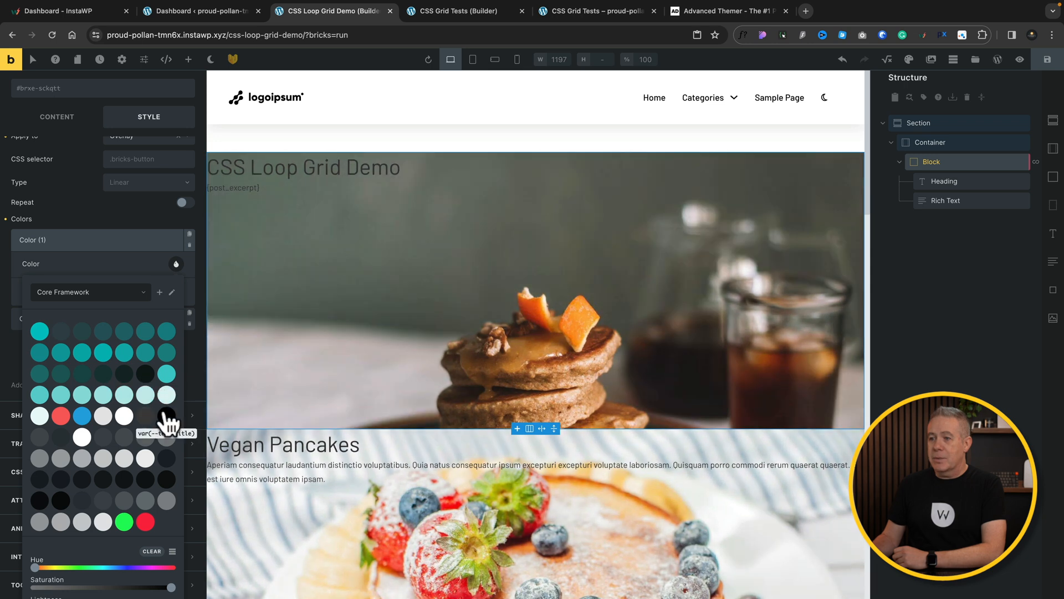
left_click(167, 415)
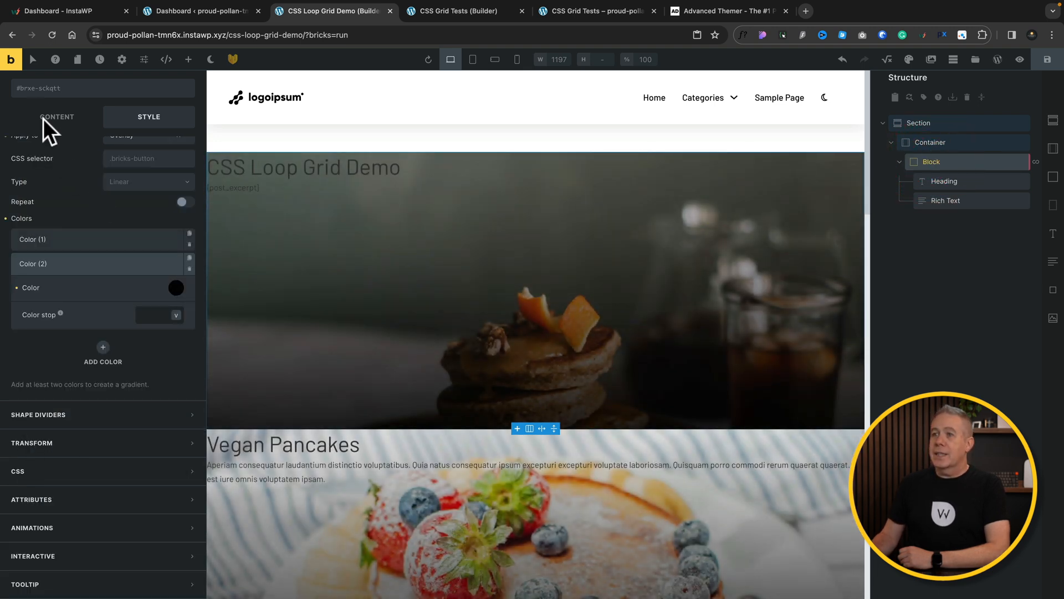
left_click(57, 141)
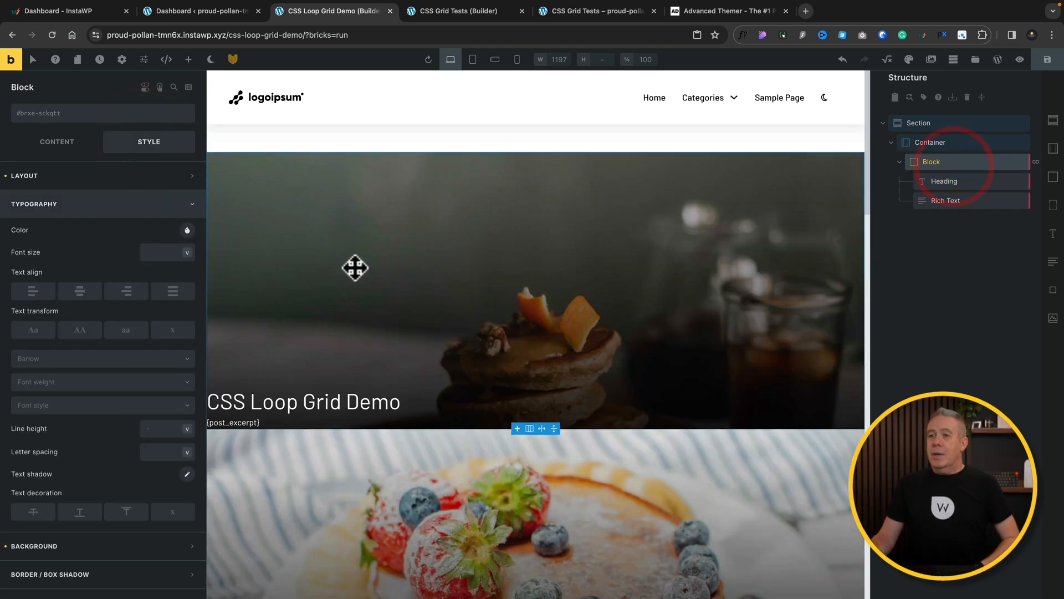
Add inner padding to the card's spacing settings, then select the Container in Structure.
left_click(92, 176)
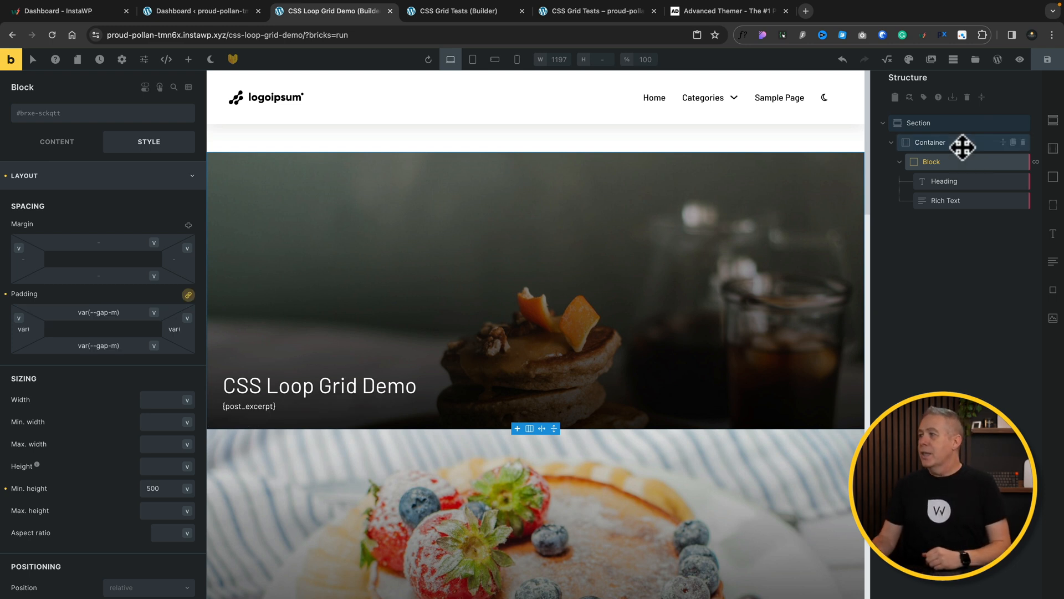
left_click(931, 142)
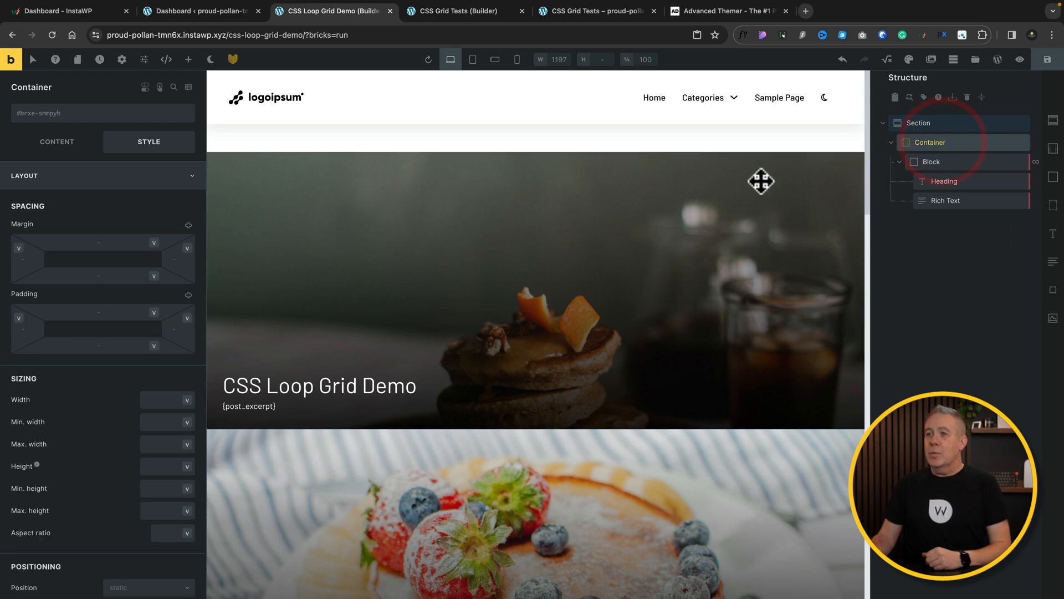
Switch the Container's Display setting to grid.
left_click(57, 142)
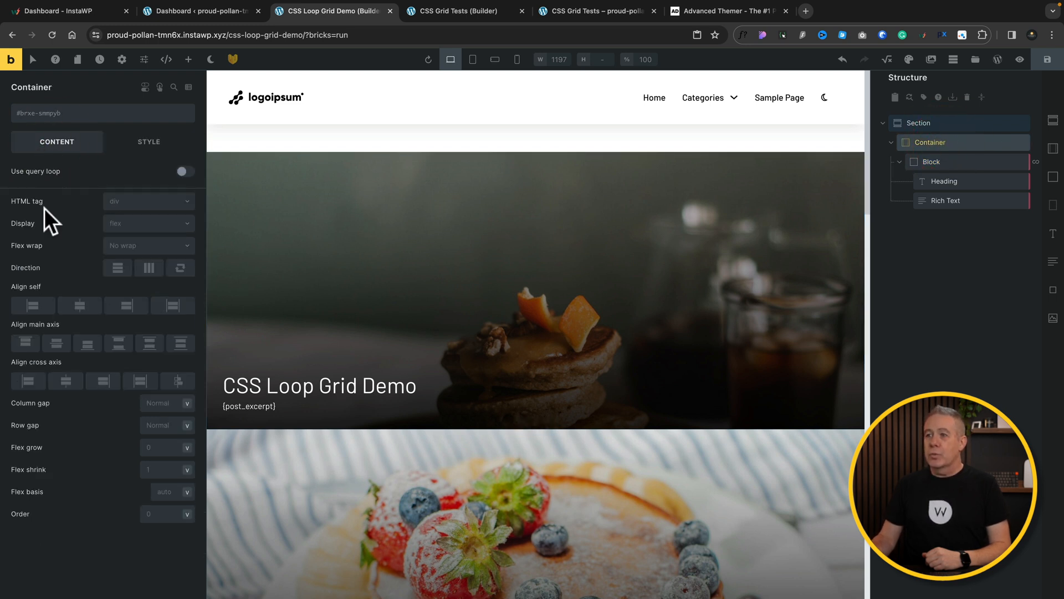
left_click(149, 223)
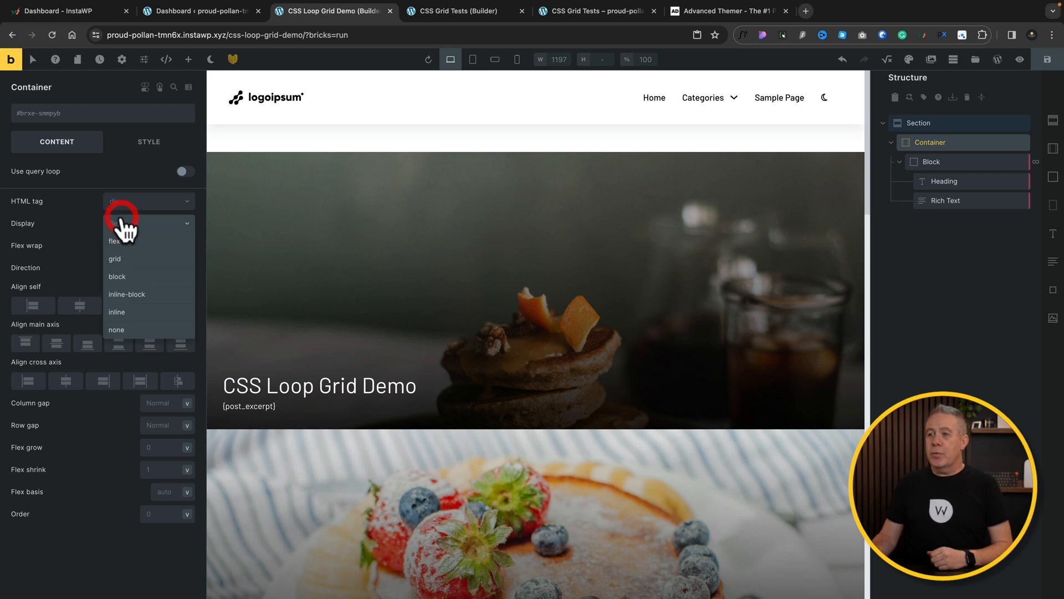
left_click(114, 260)
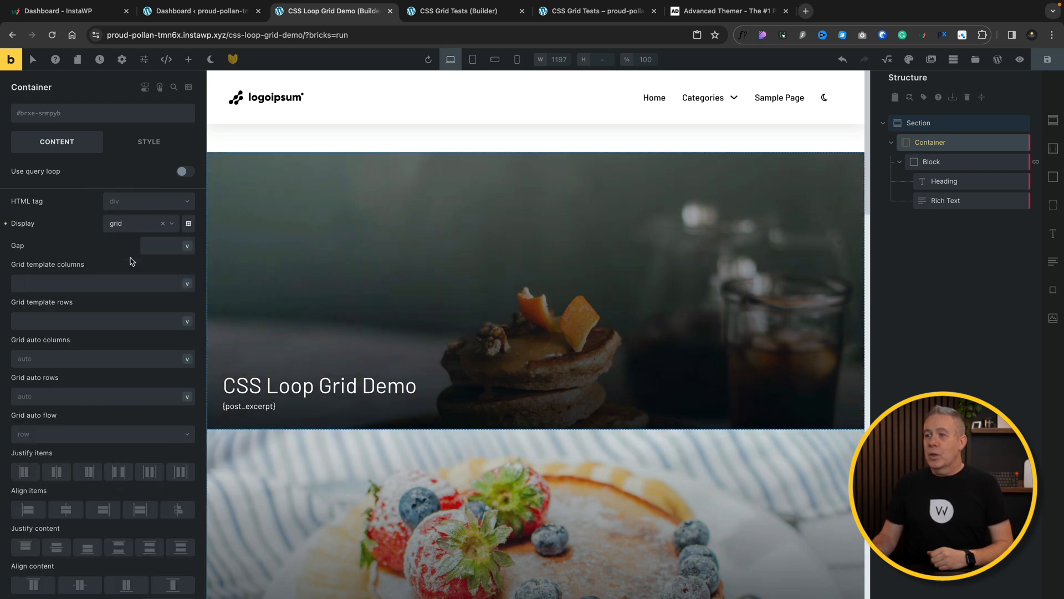
mouse_move(188, 224)
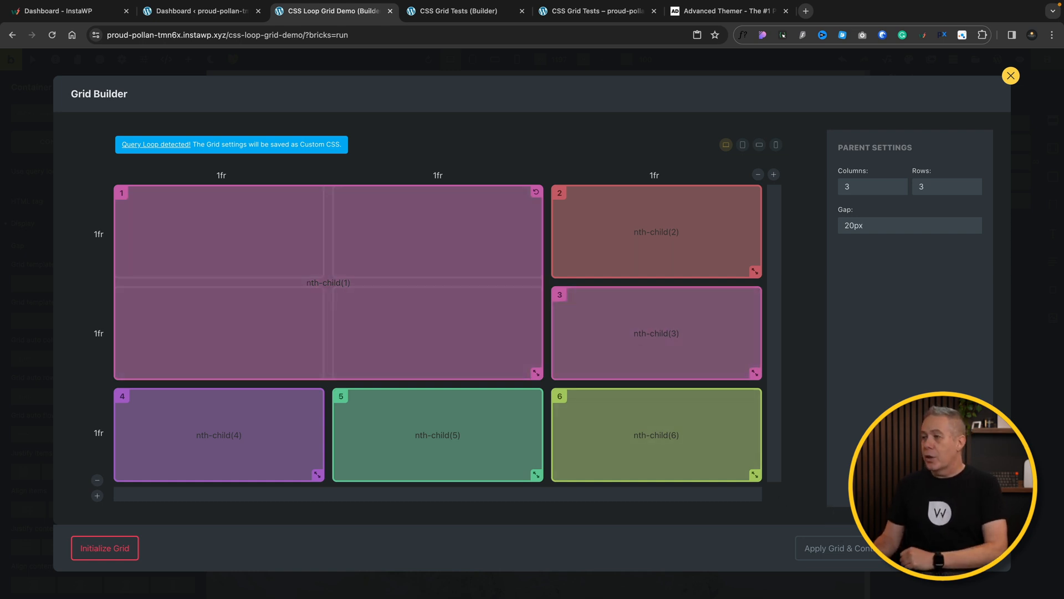
Apply the planned grid and scroll through the preview of the featured-cell layout.
left_click(1011, 76)
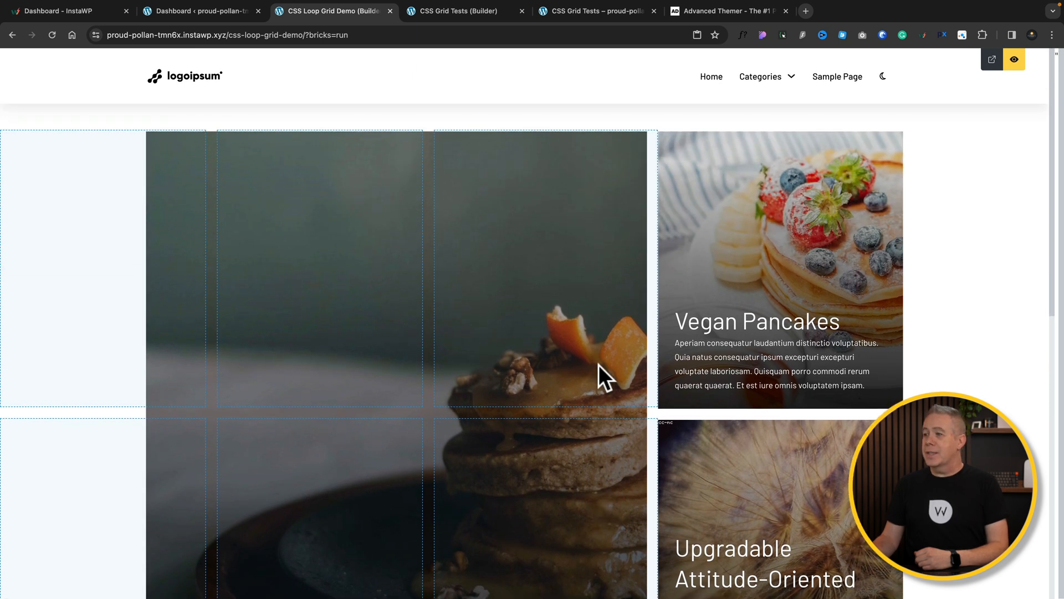
scroll("down", 3)
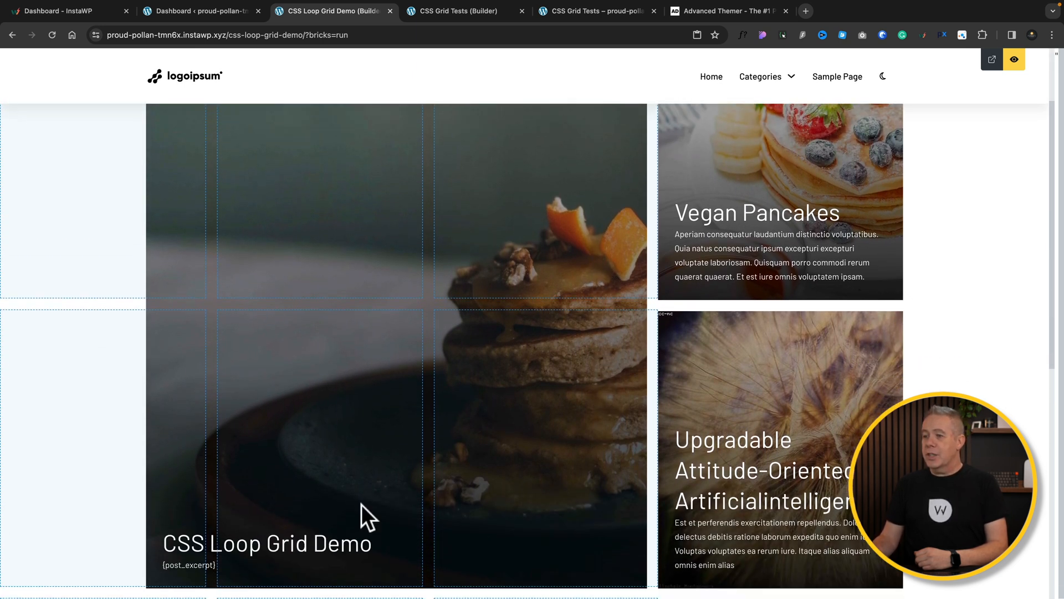
mouse_move(569, 332)
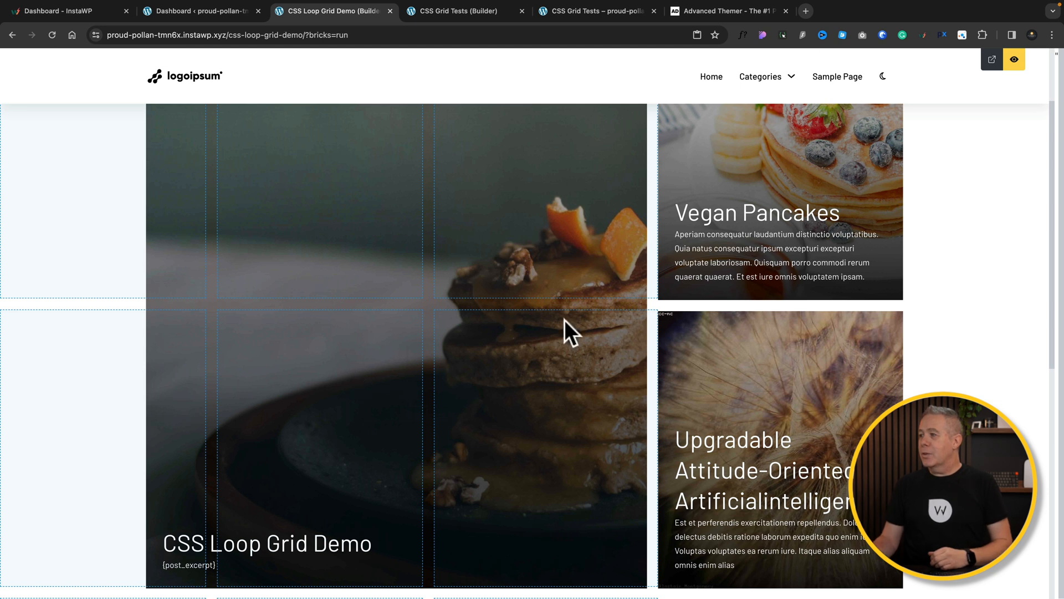
scroll("down", 3)
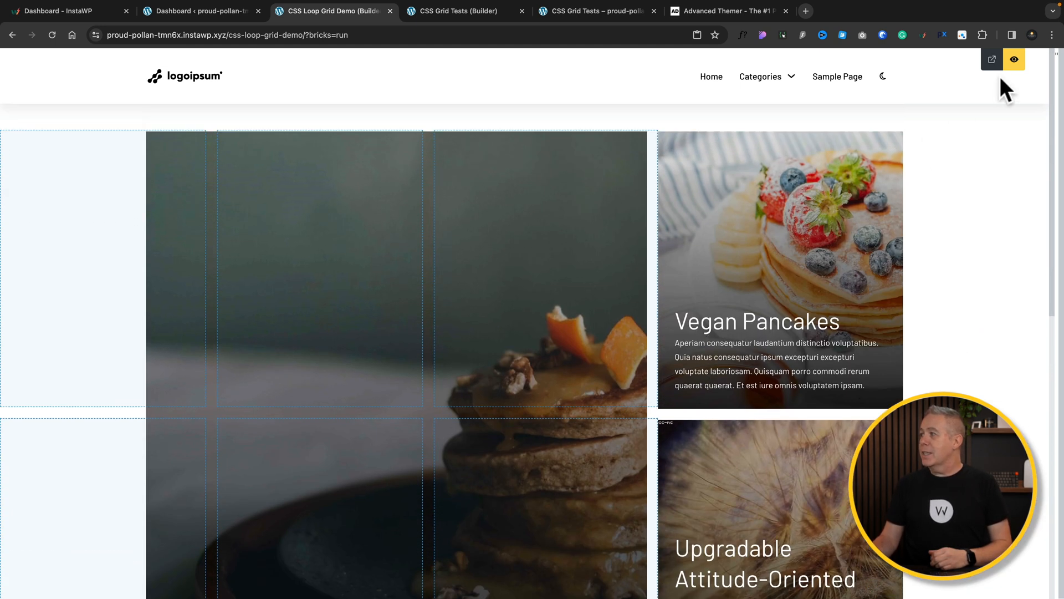
Exit preview, reapply the grid from the Grid Builder, and preview the page again.
left_click(1014, 60)
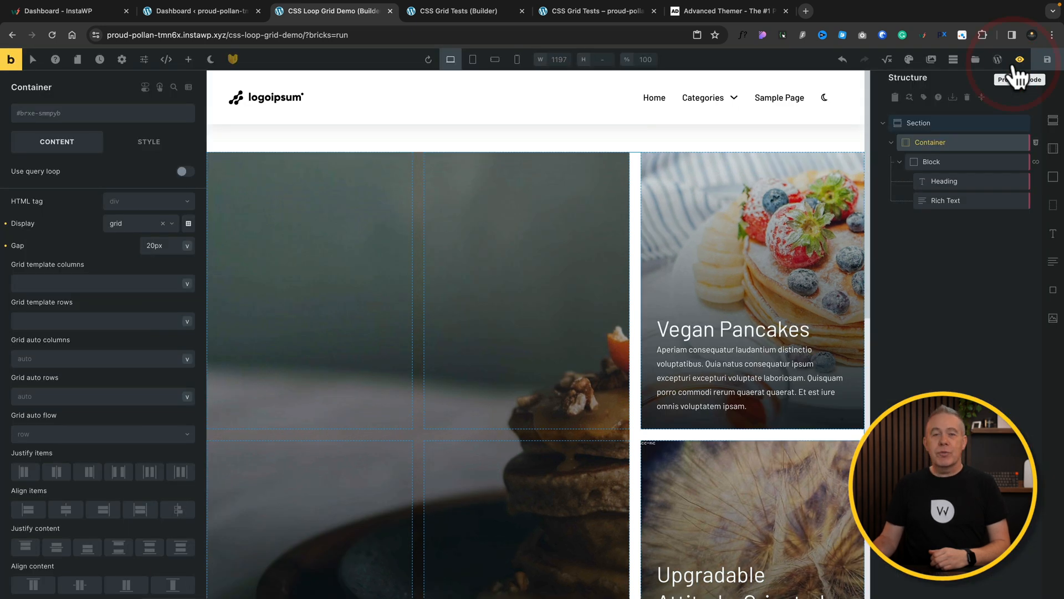
mouse_move(131, 305)
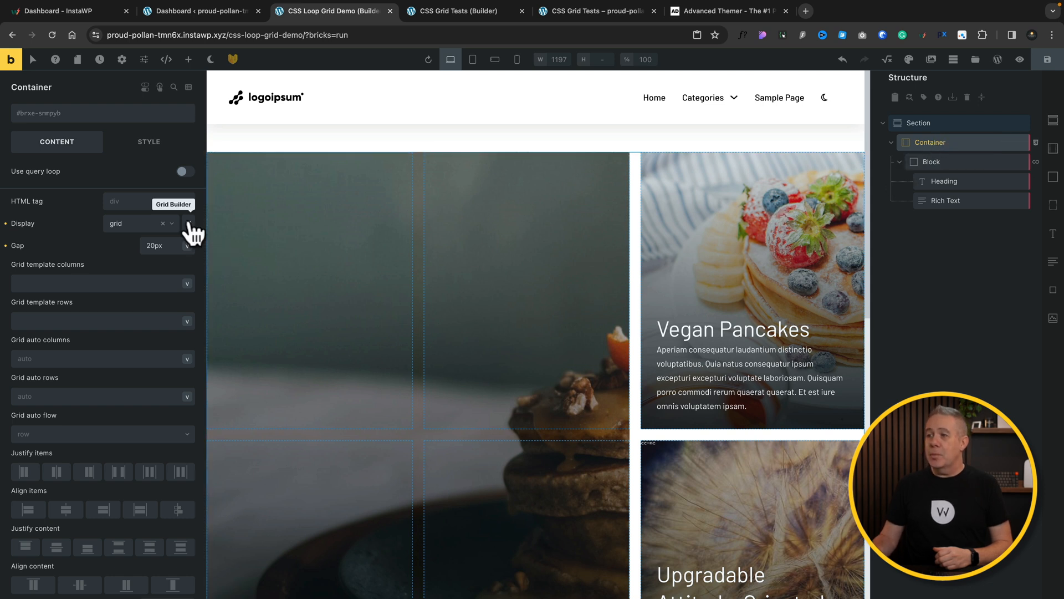
left_click(173, 205)
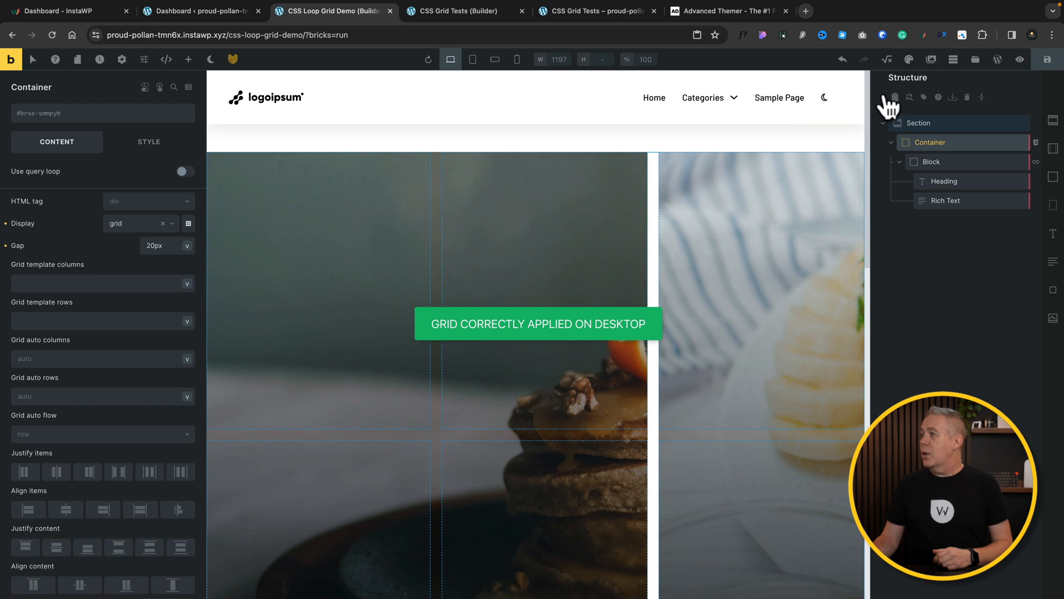
left_click(1018, 59)
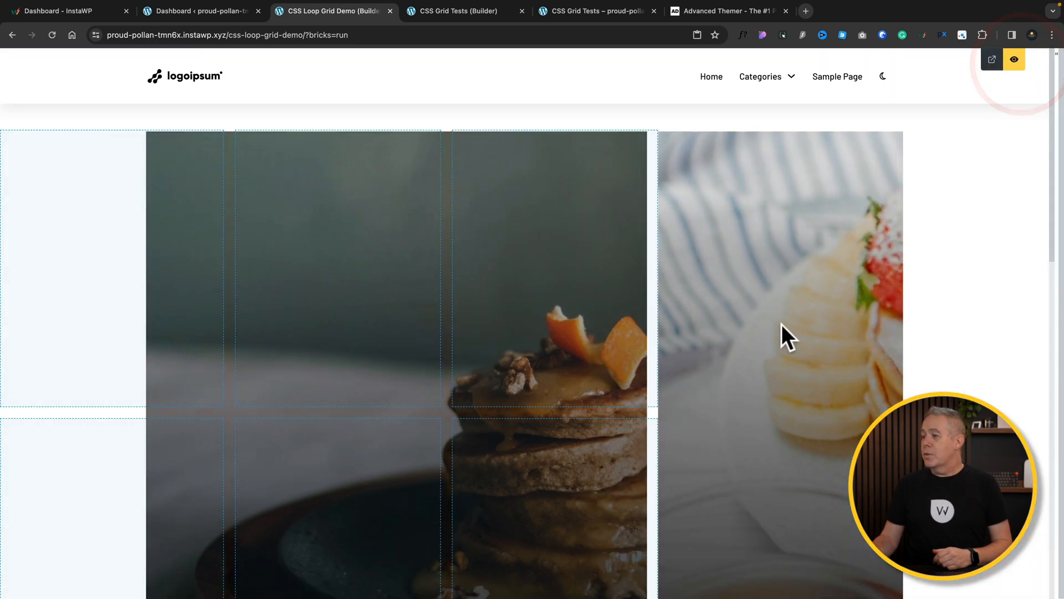
scroll("down", 3)
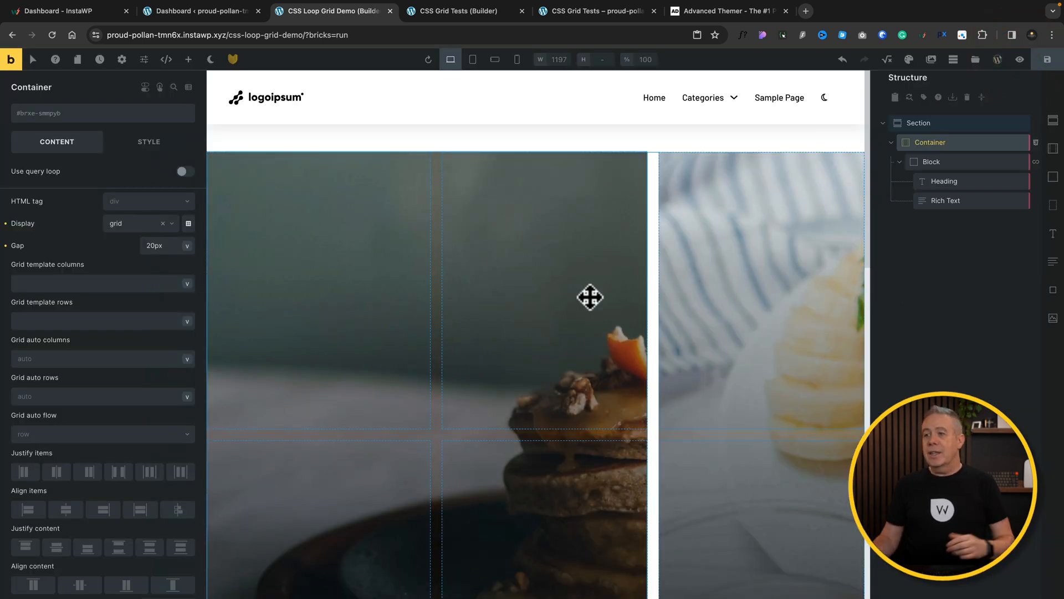
mouse_move(1025, 142)
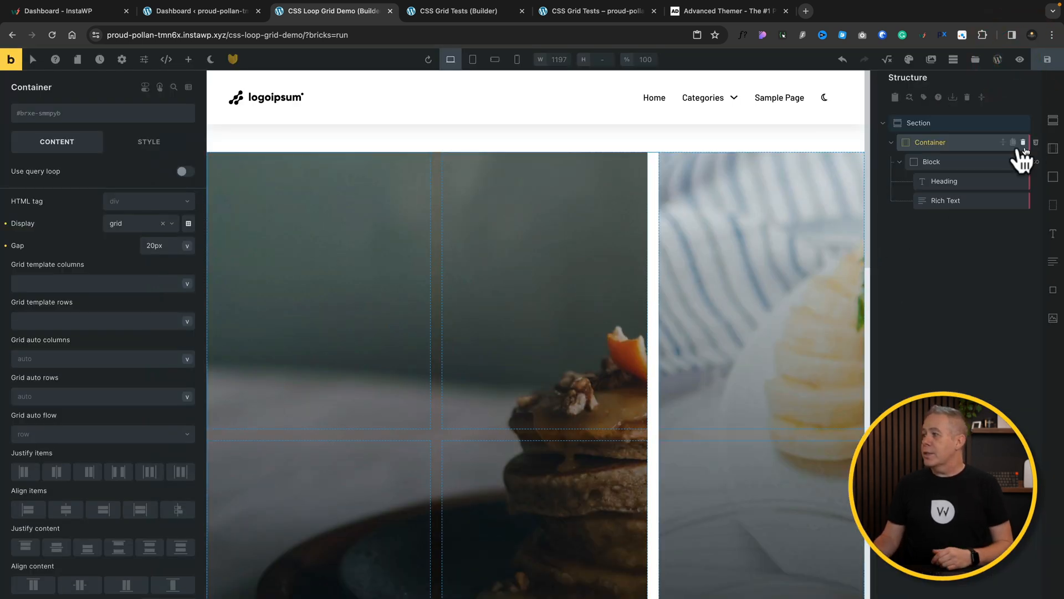
Set the looped Block's Posts per page to 5 and return from preview to editing.
left_click(931, 162)
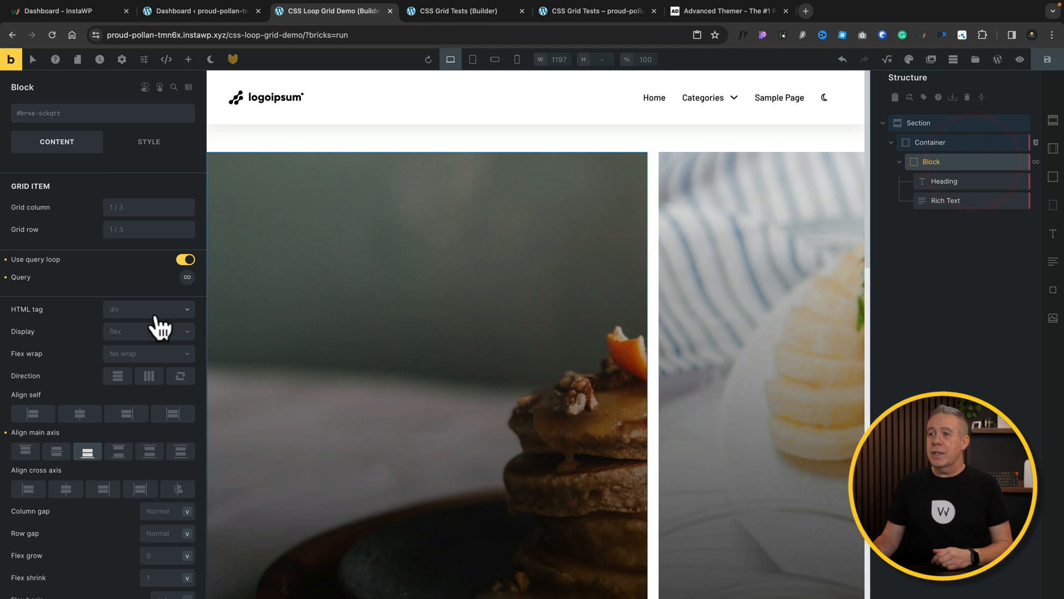
mouse_move(115, 278)
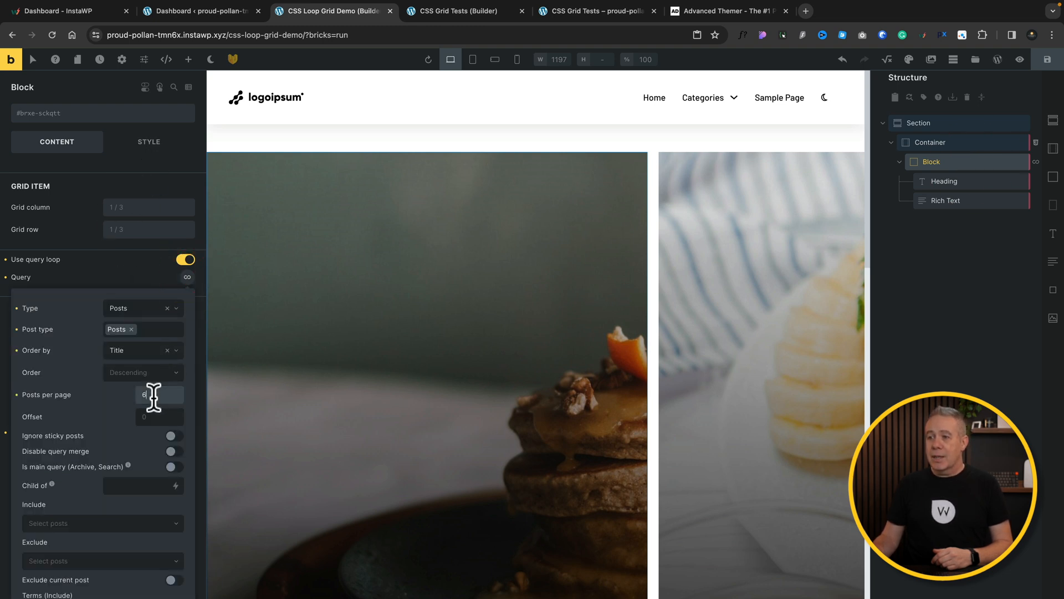
type("5")
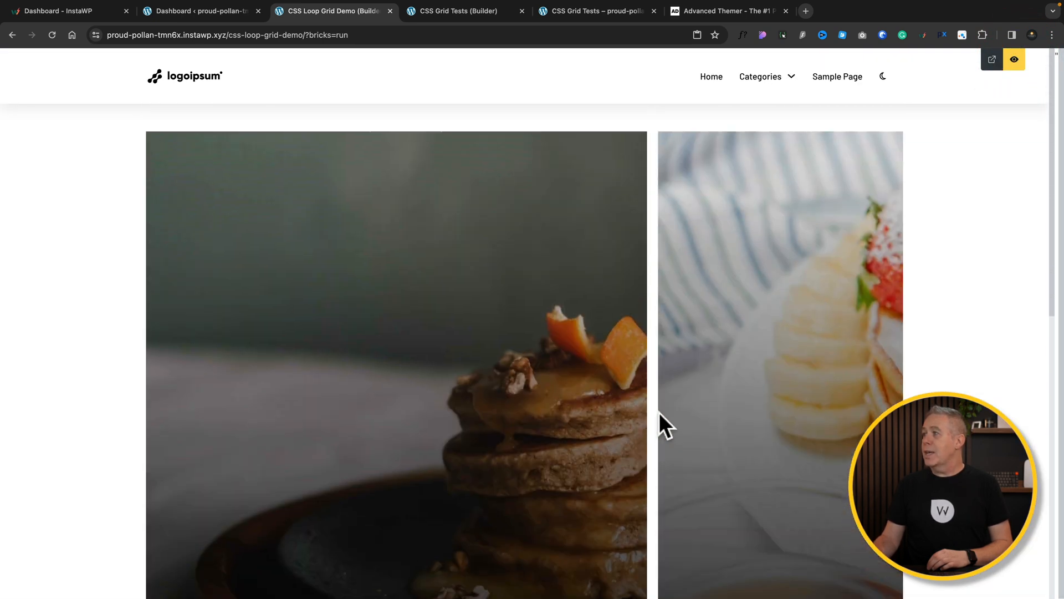
left_click(1015, 59)
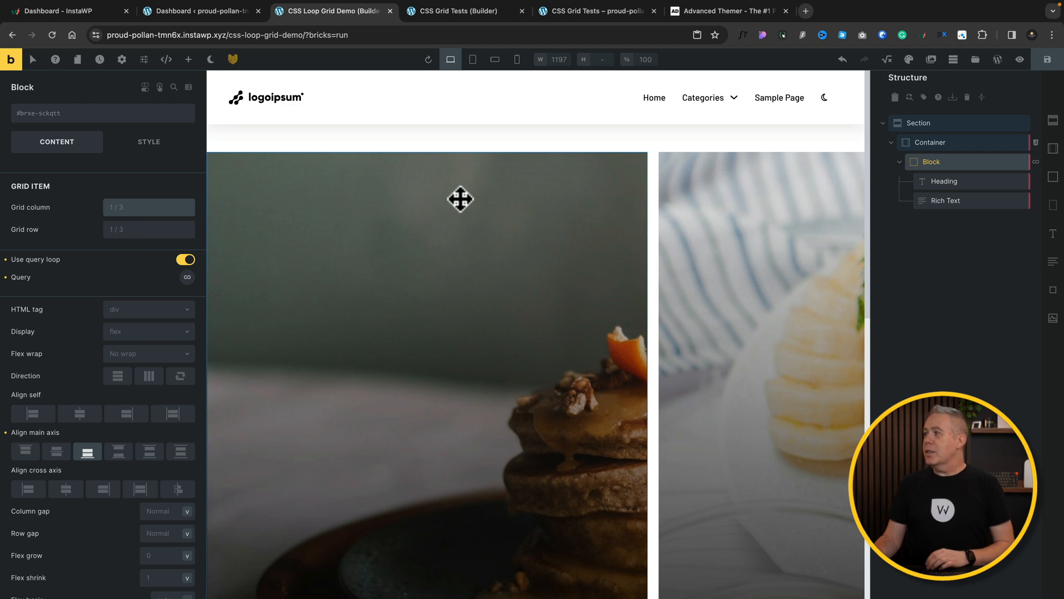
mouse_move(1018, 60)
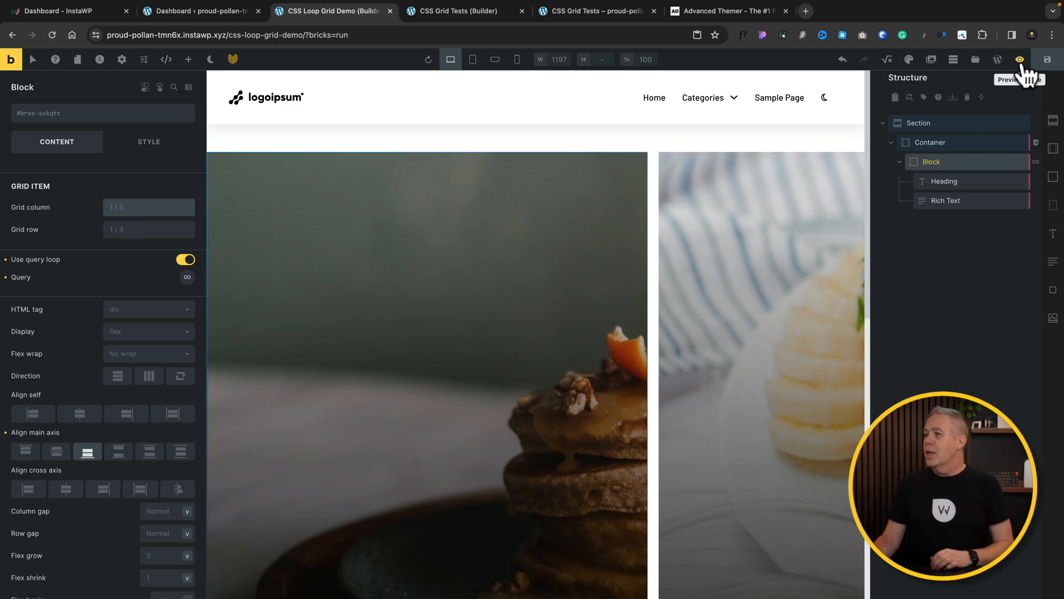
Preview the page and scroll to the featured CSS Loop Grid Demo card above three smaller cards.
left_click(1019, 60)
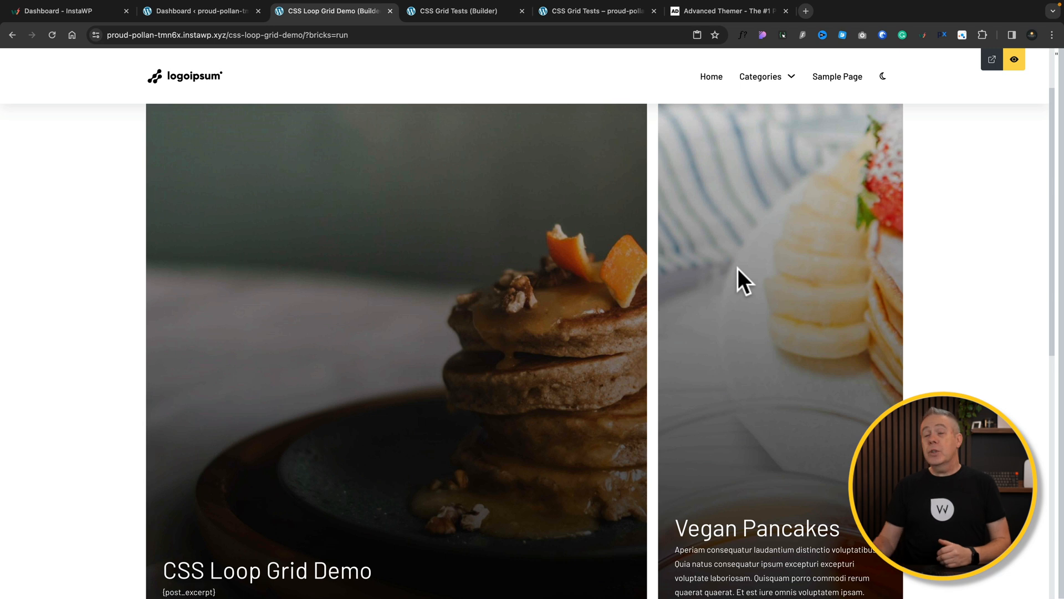
scroll("down", 3)
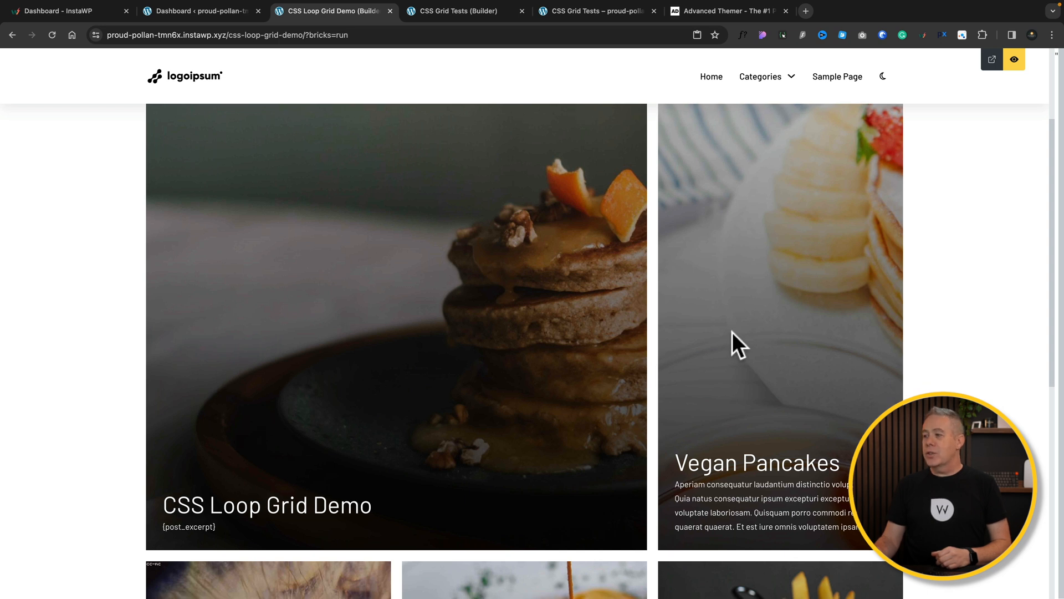
scroll("down", 3)
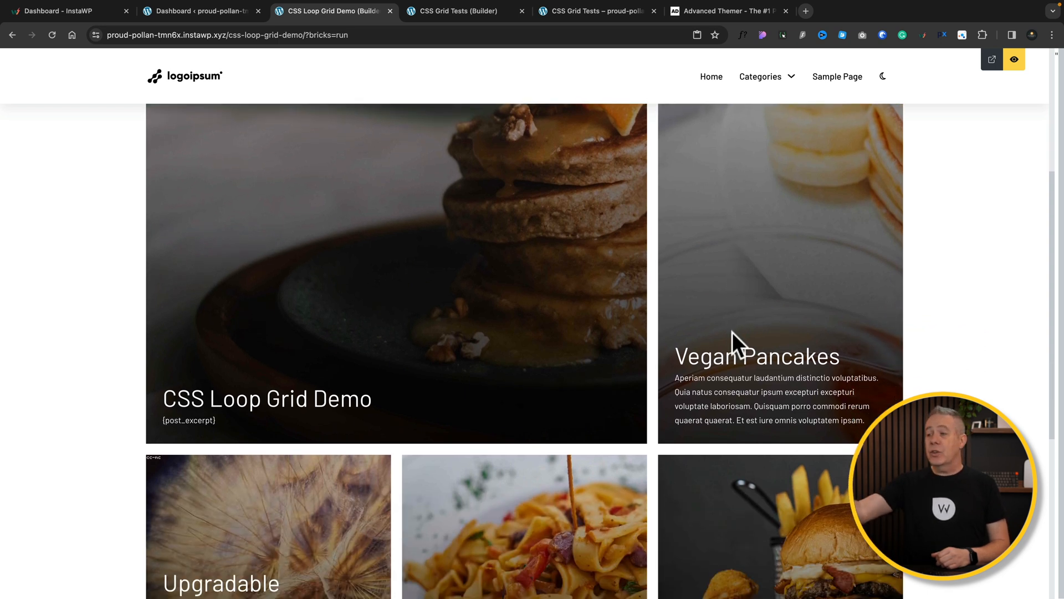